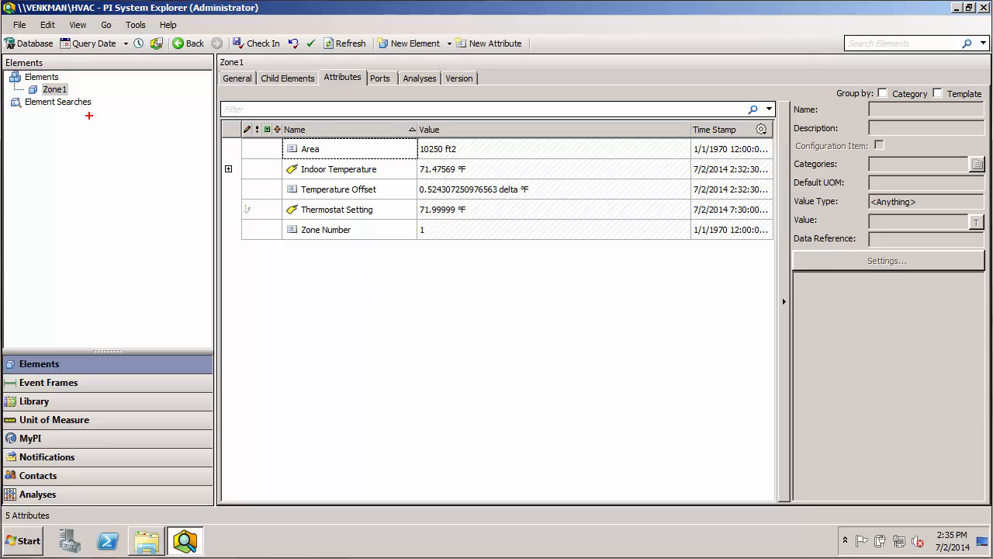
# Select Zone1 and start its Convert to Template conversion
pyautogui.click(54, 89)
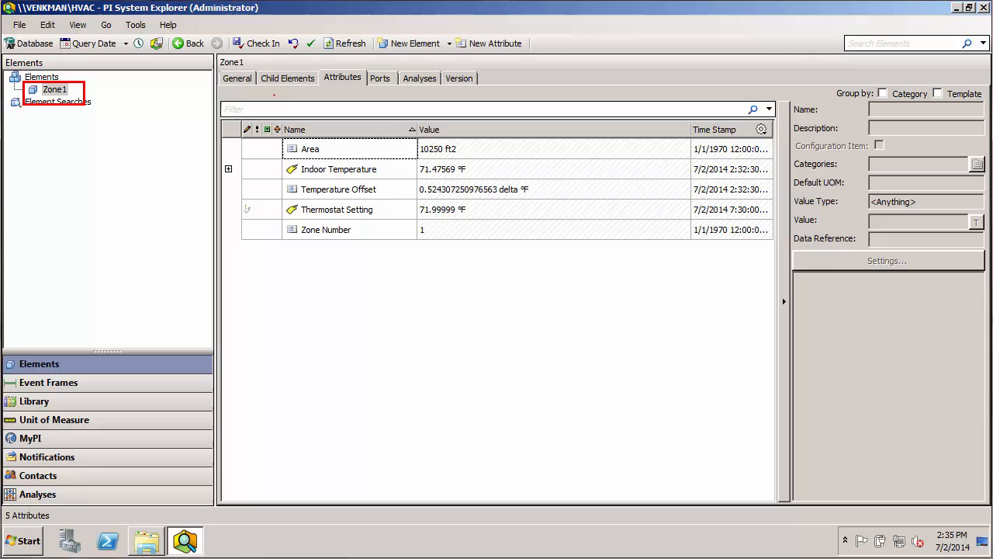
pyautogui.moveTo(274, 93); pyautogui.dragTo(450, 271)
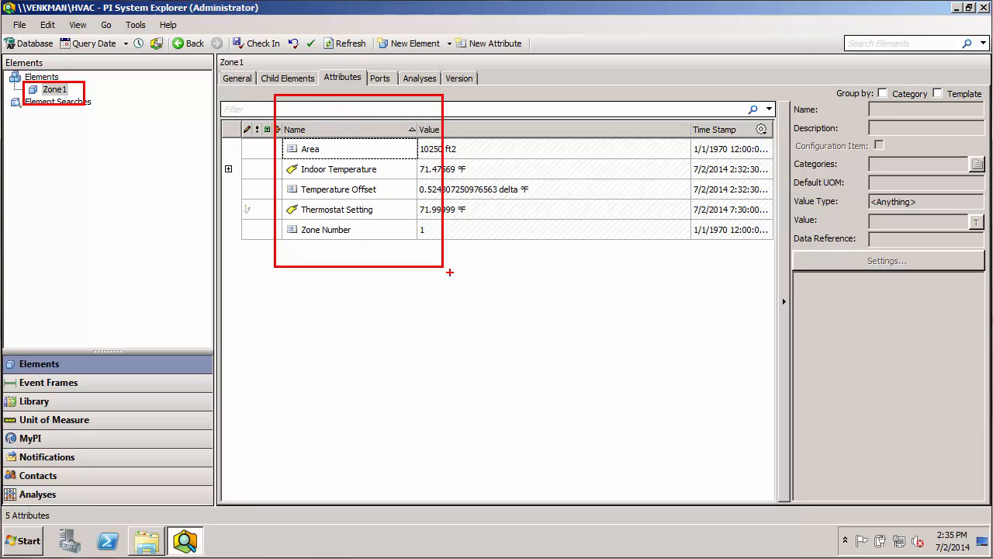
pyautogui.moveTo(475, 326)
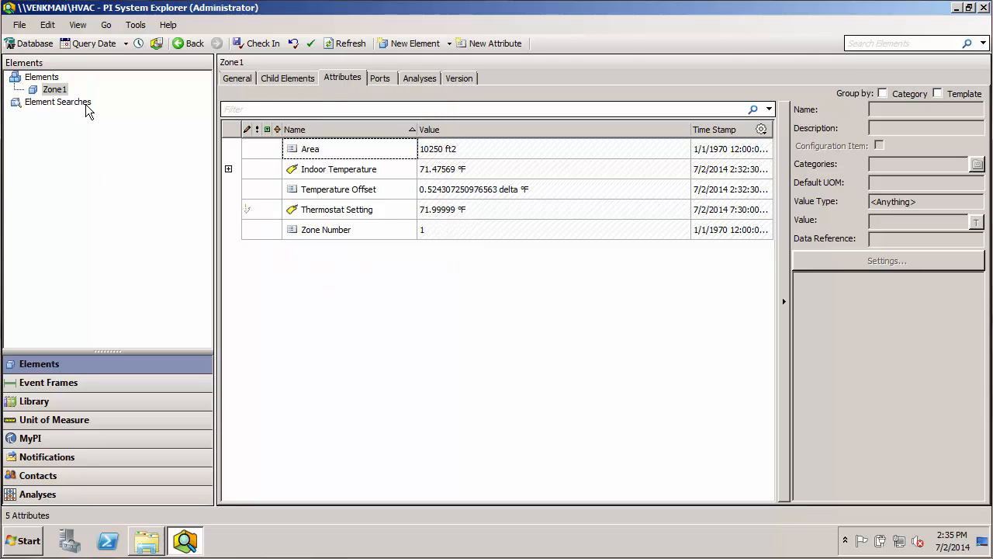
pyautogui.moveTo(54, 89)
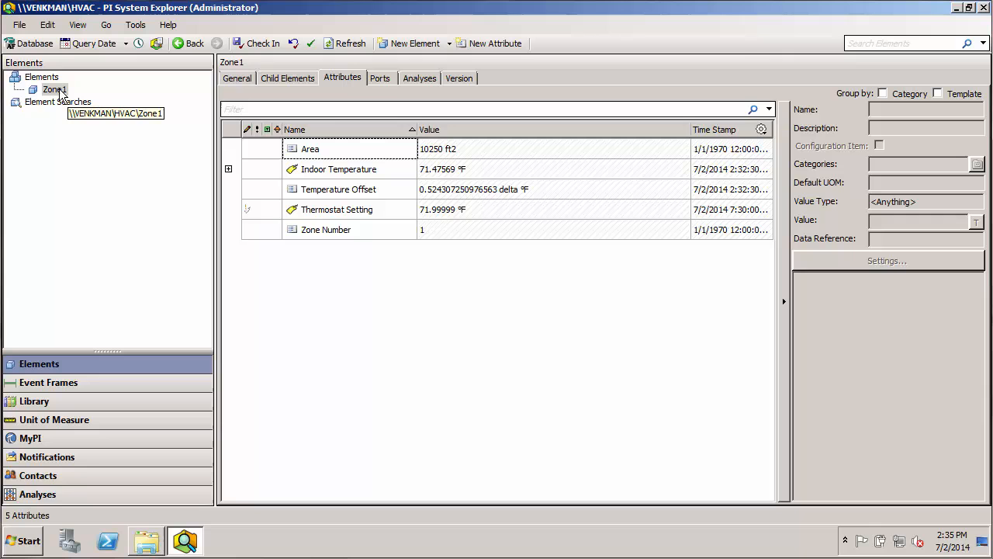
pyautogui.rightClick(52, 89)
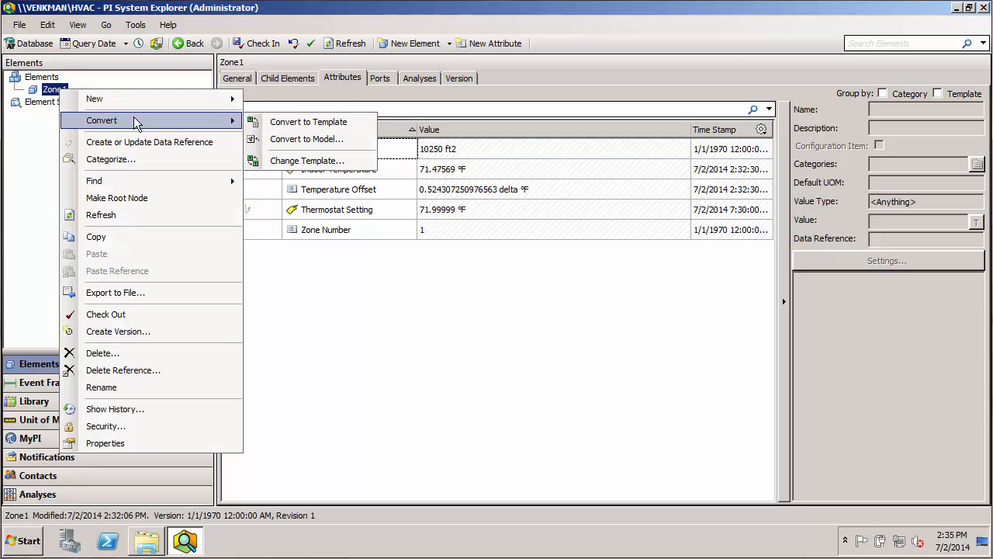
pyautogui.moveTo(308, 122)
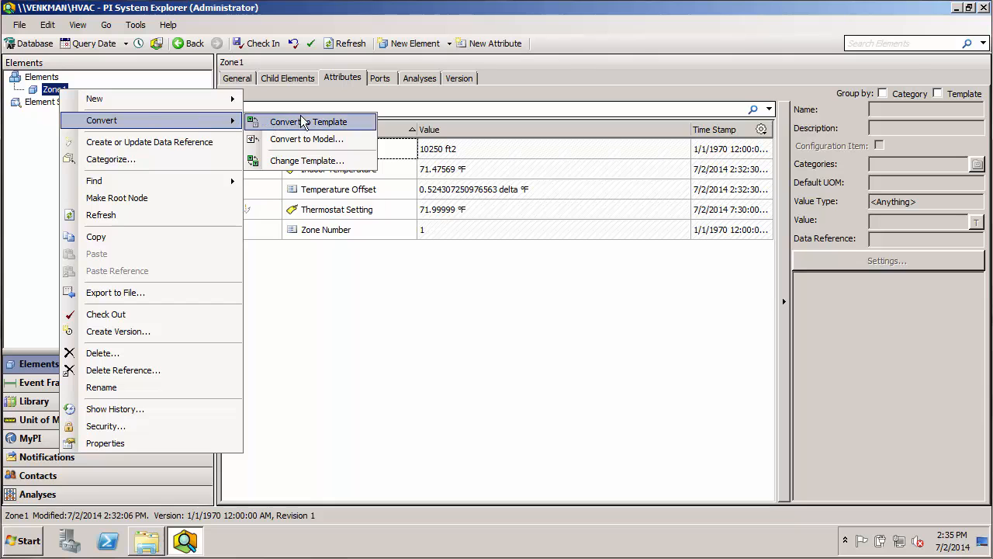
pyautogui.moveTo(326, 127)
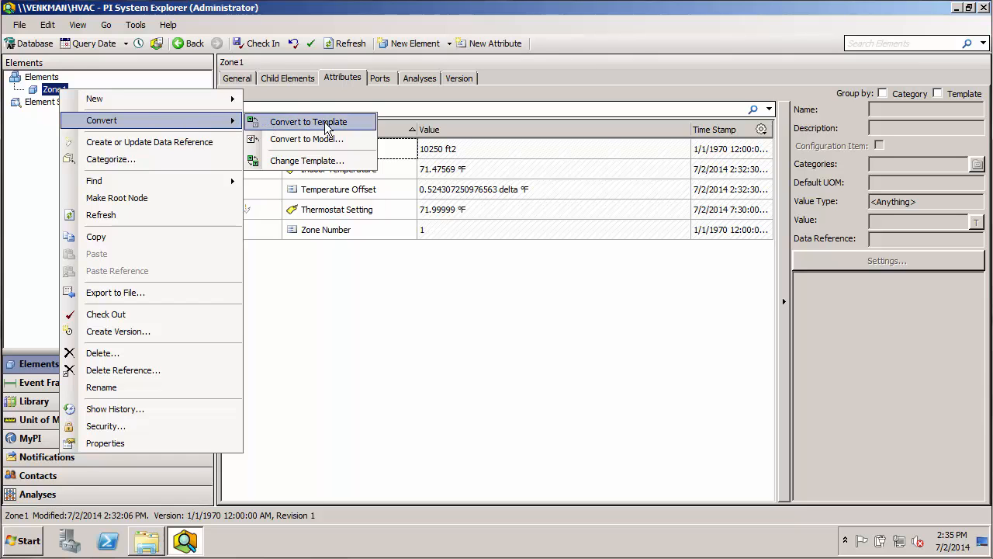
pyautogui.click(308, 121)
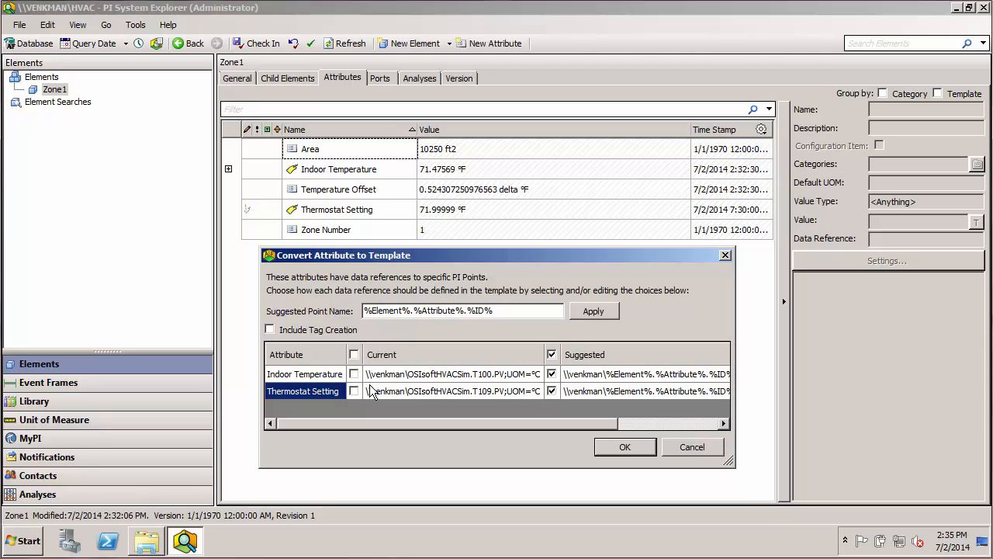
# Inspect the current T100/T109 point references for Indoor Temperature and Thermostat Setting
pyautogui.click(453, 373)
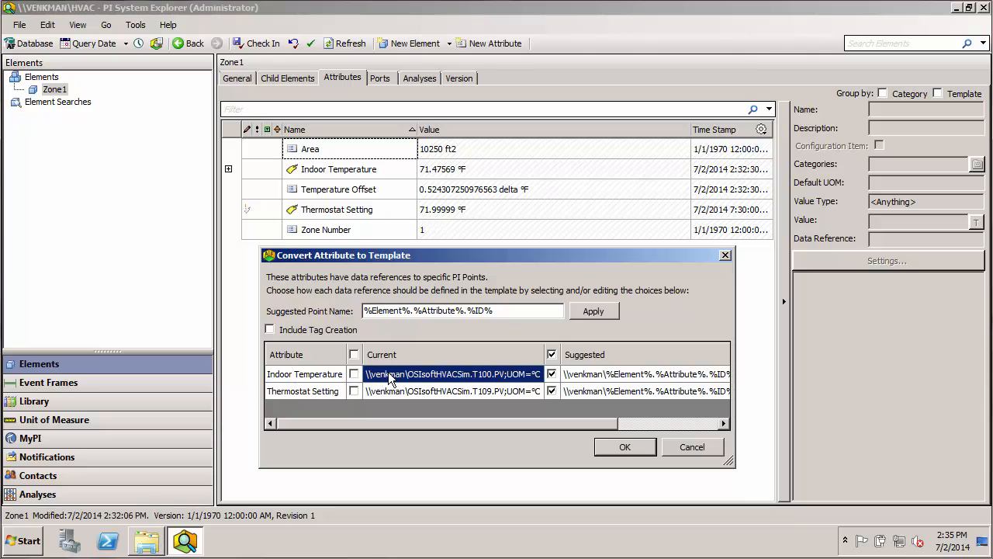
pyautogui.click(453, 391)
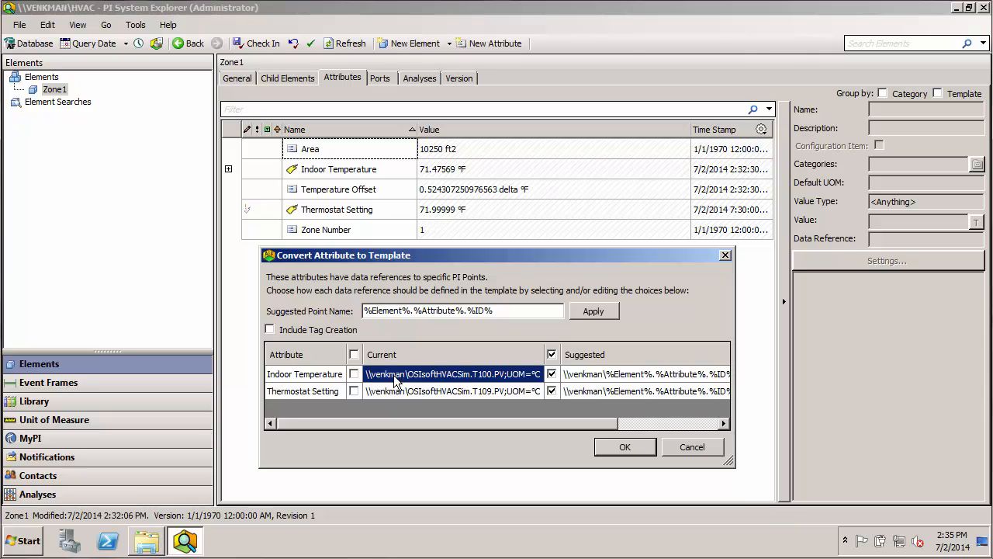
pyautogui.moveTo(476, 313)
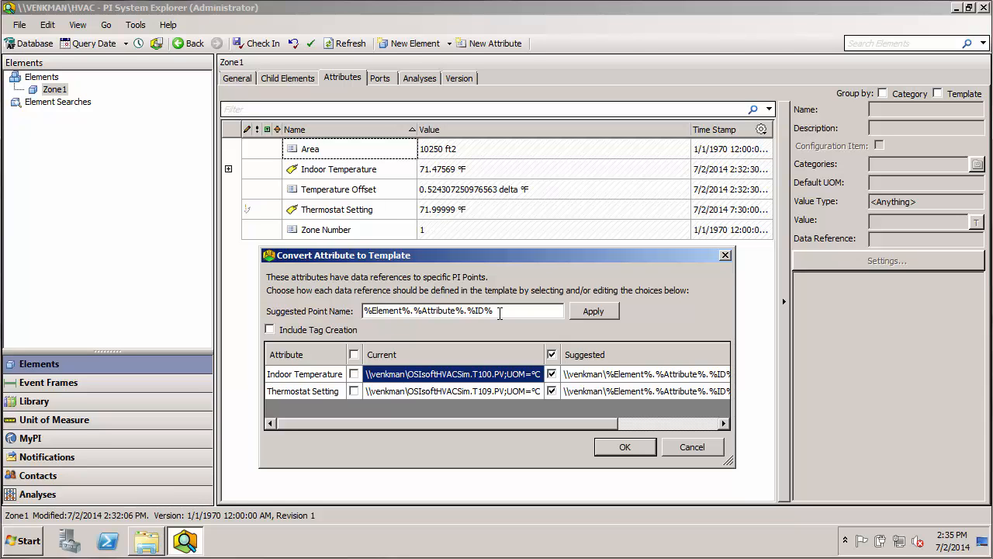
pyautogui.moveTo(442, 334)
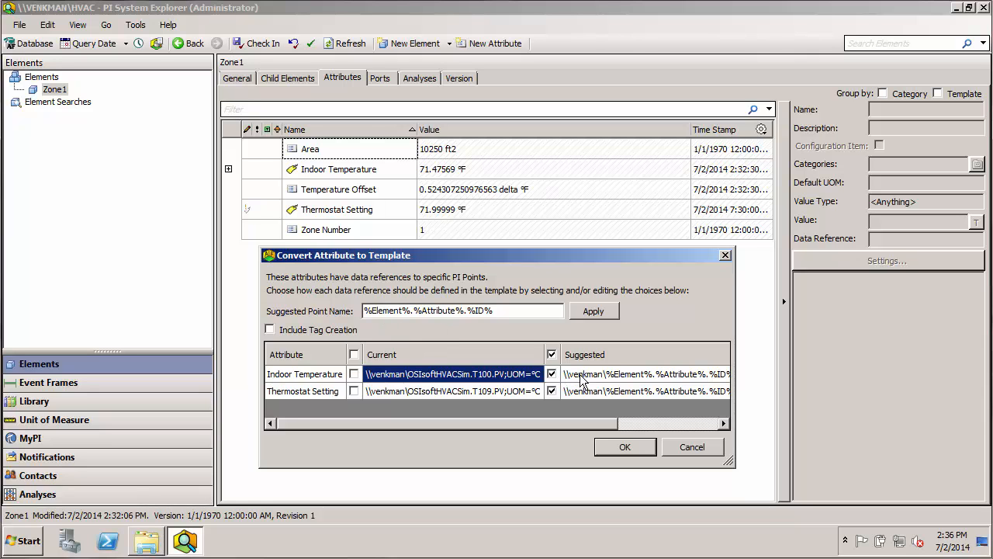
pyautogui.moveTo(623, 381)
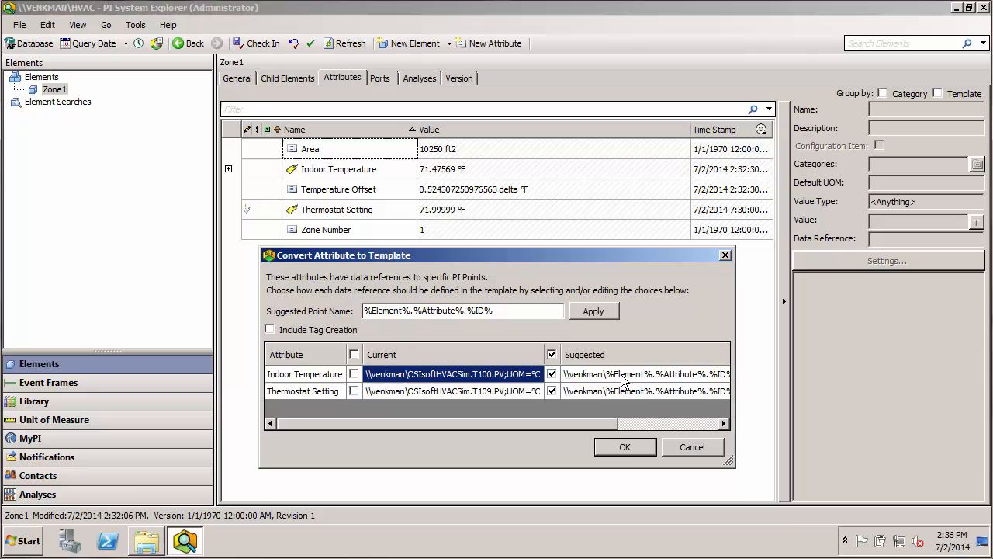
pyautogui.moveTo(654, 386)
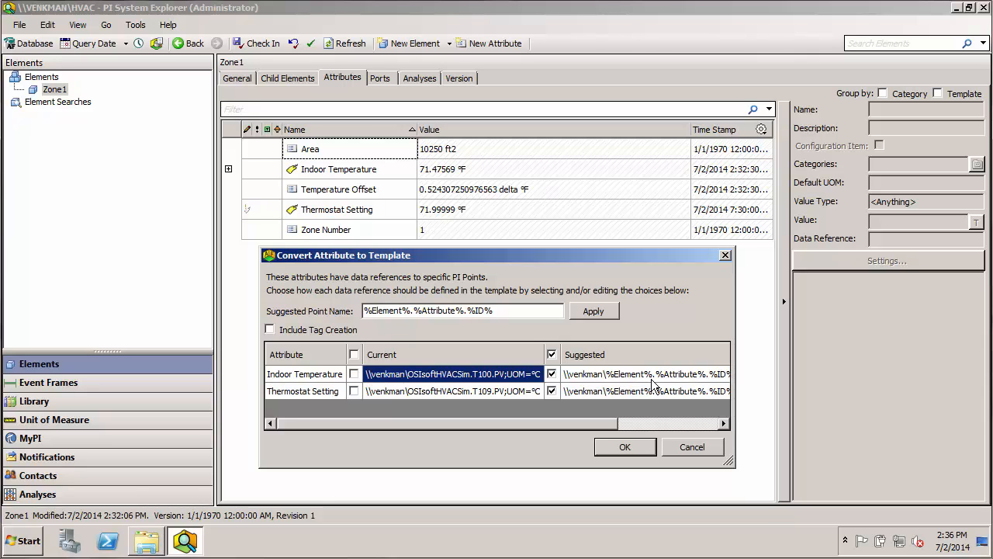
pyautogui.moveTo(433, 341)
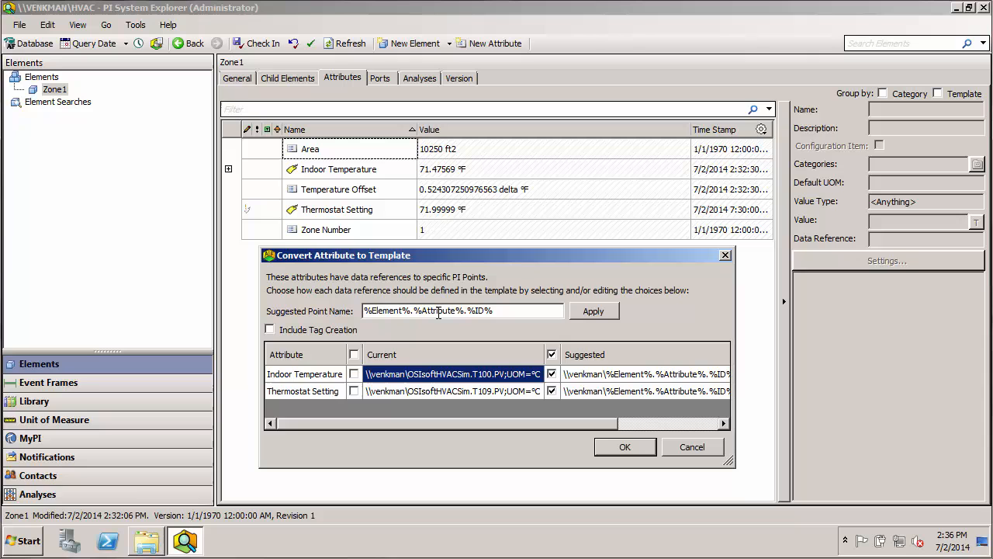
pyautogui.click(305, 373)
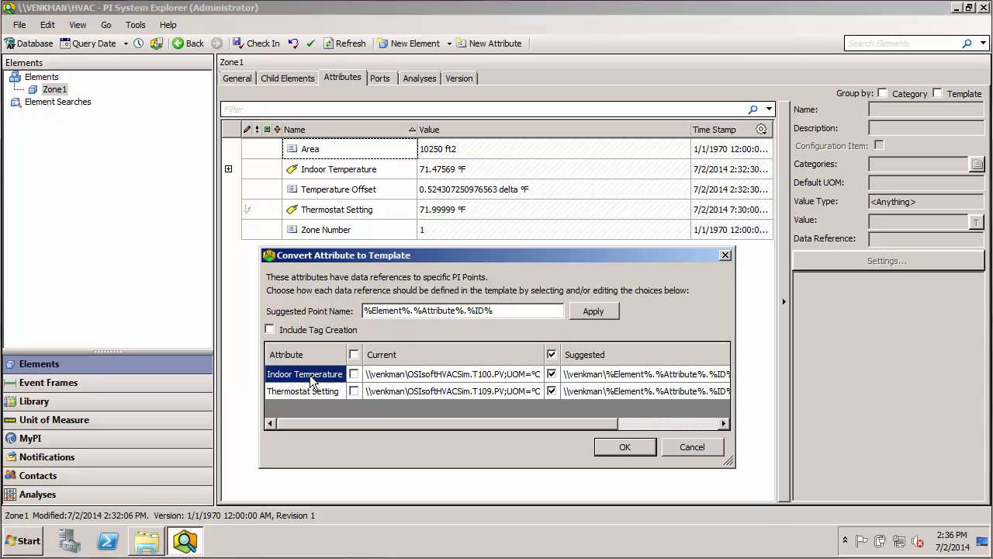
pyautogui.moveTo(464, 328)
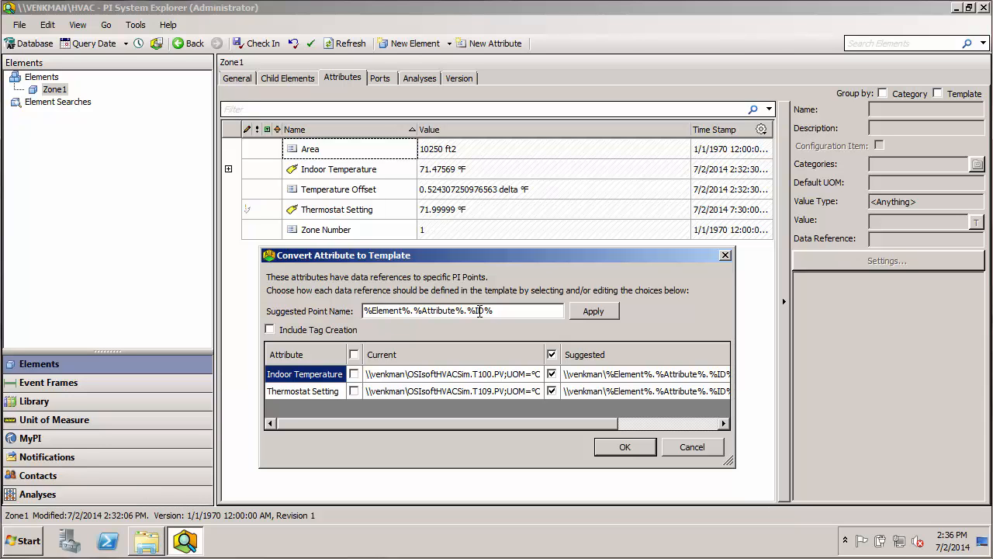
pyautogui.moveTo(487, 334)
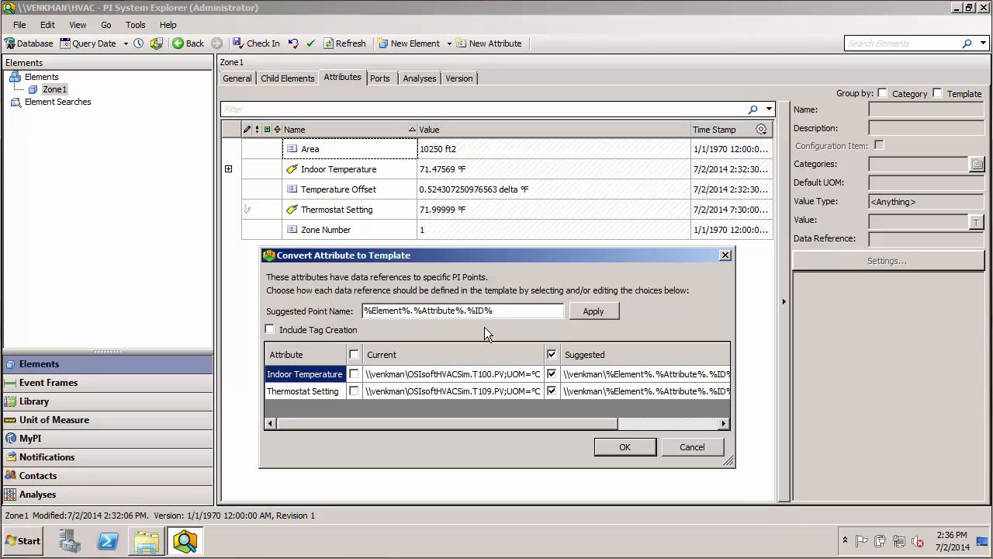
pyautogui.moveTo(450, 334)
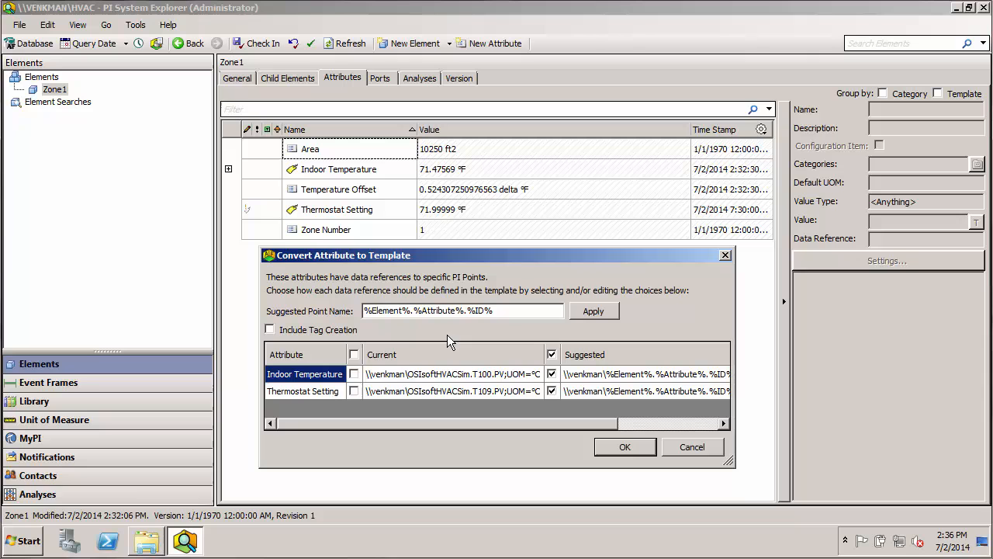
pyautogui.click(452, 373)
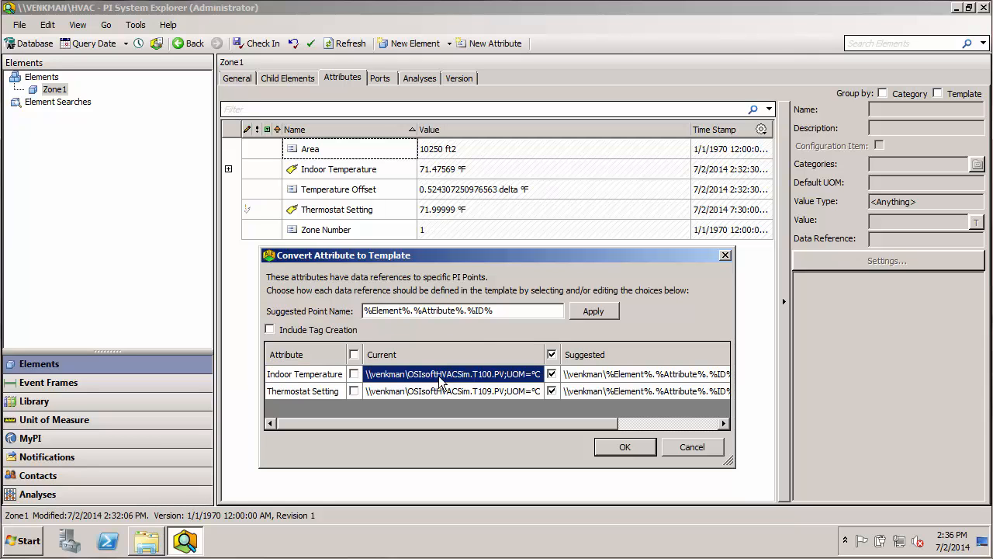
pyautogui.moveTo(427, 389)
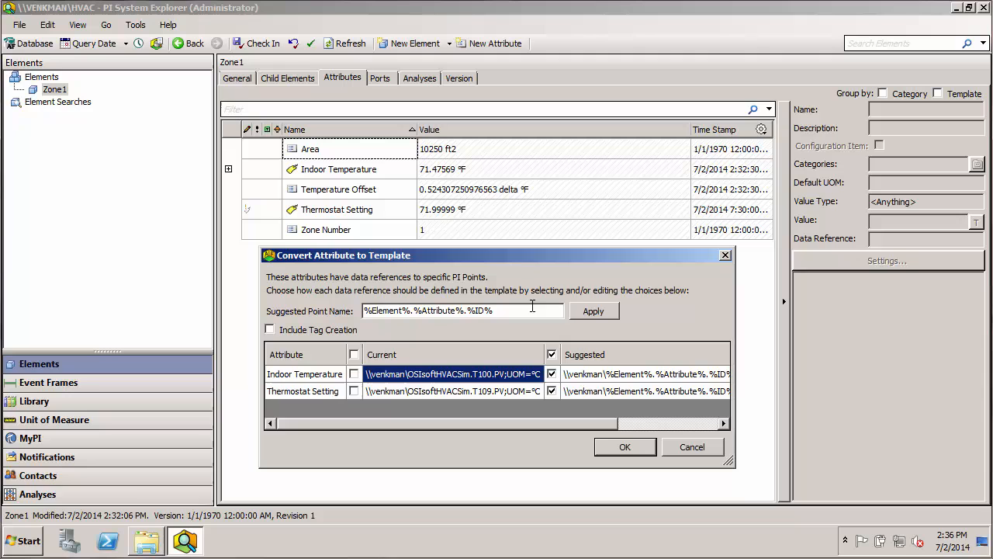
pyautogui.moveTo(510, 332)
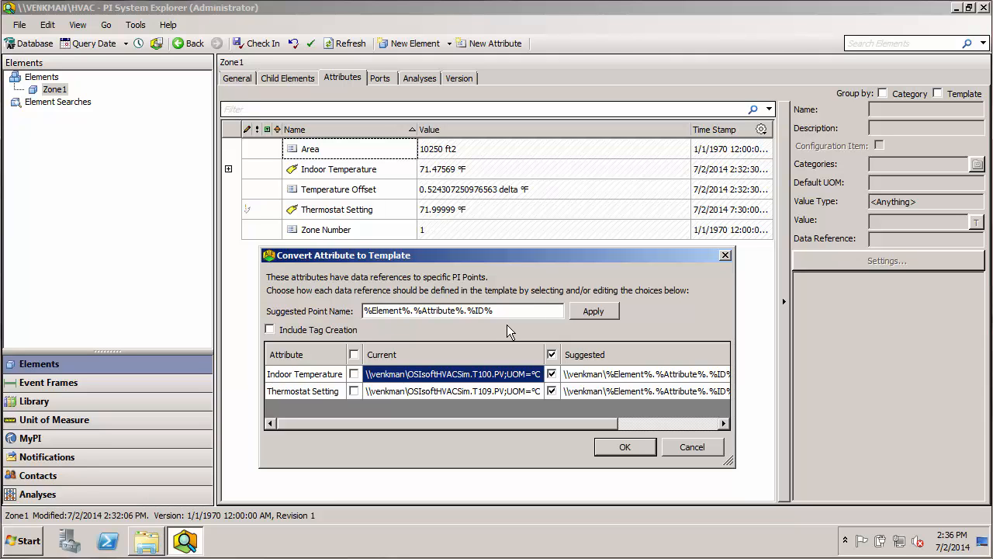
pyautogui.moveTo(446, 398)
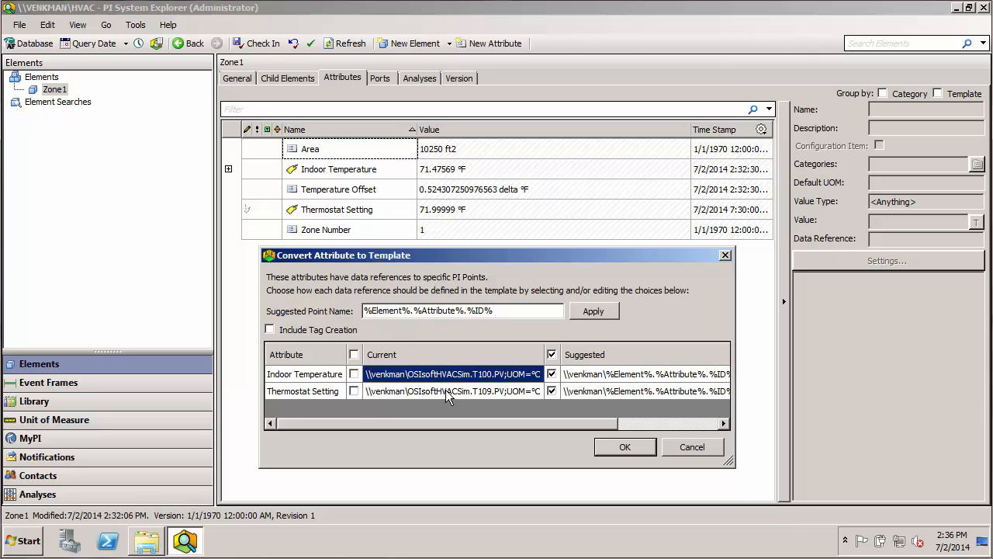
pyautogui.moveTo(441, 379)
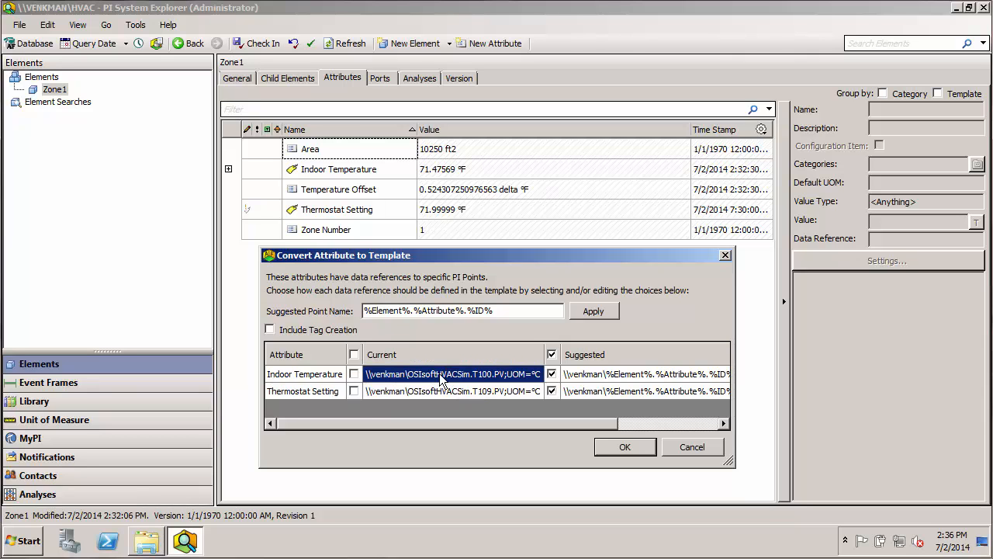
pyautogui.moveTo(456, 335)
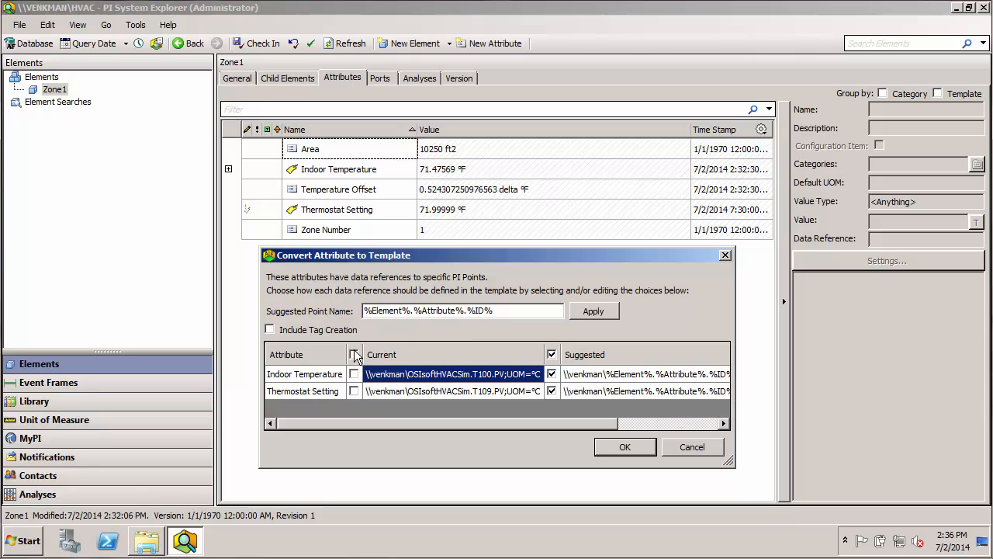
# Keep the current T100/T109 references for both attributes and confirm the conversion
pyautogui.click(354, 354)
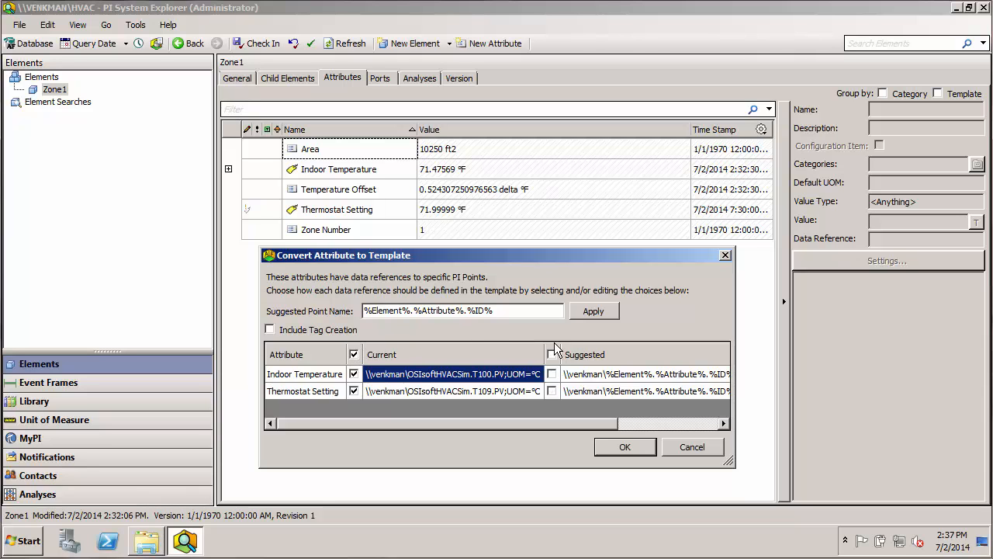
pyautogui.moveTo(504, 342)
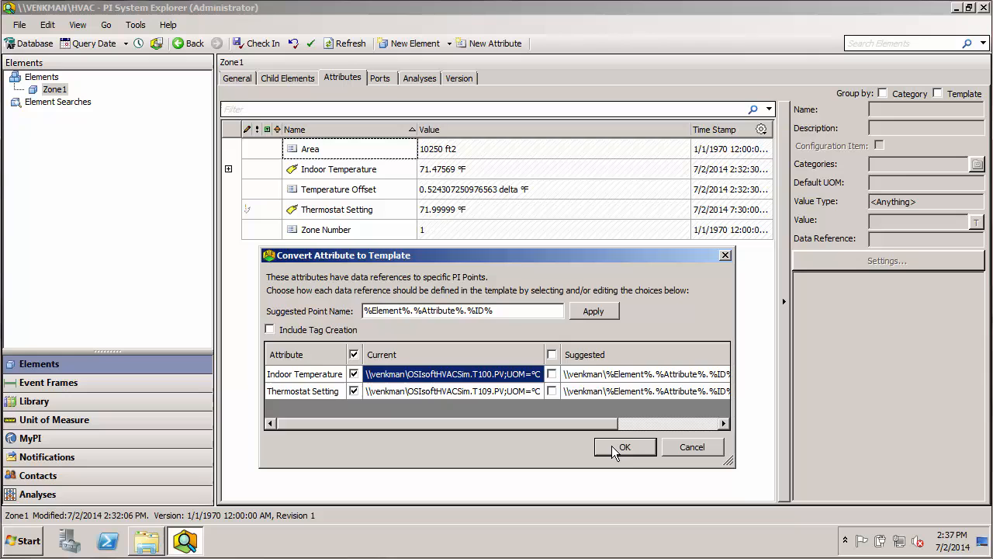
pyautogui.click(624, 446)
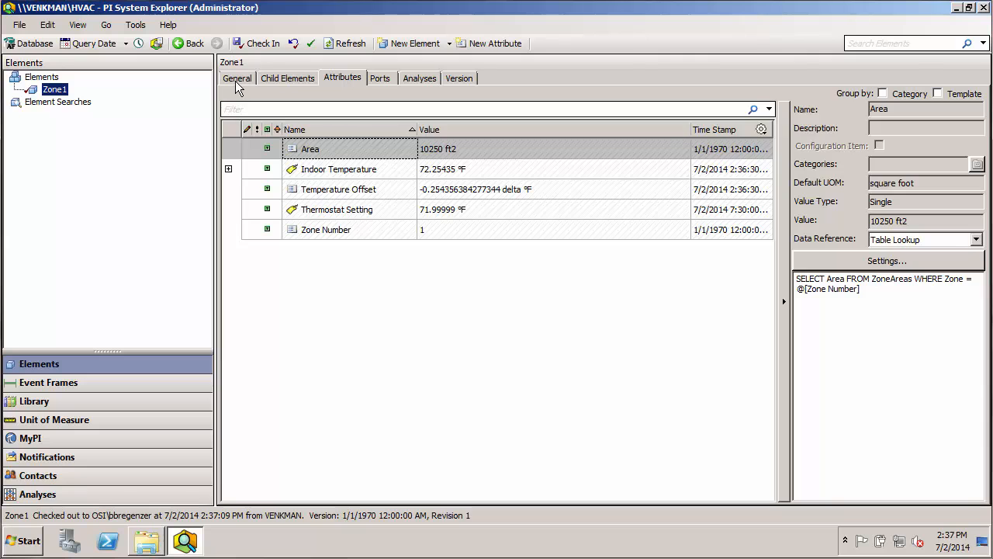
# Verify on the General tab that Zone1 uses ZoneTemplate, then check in
pyautogui.click(237, 78)
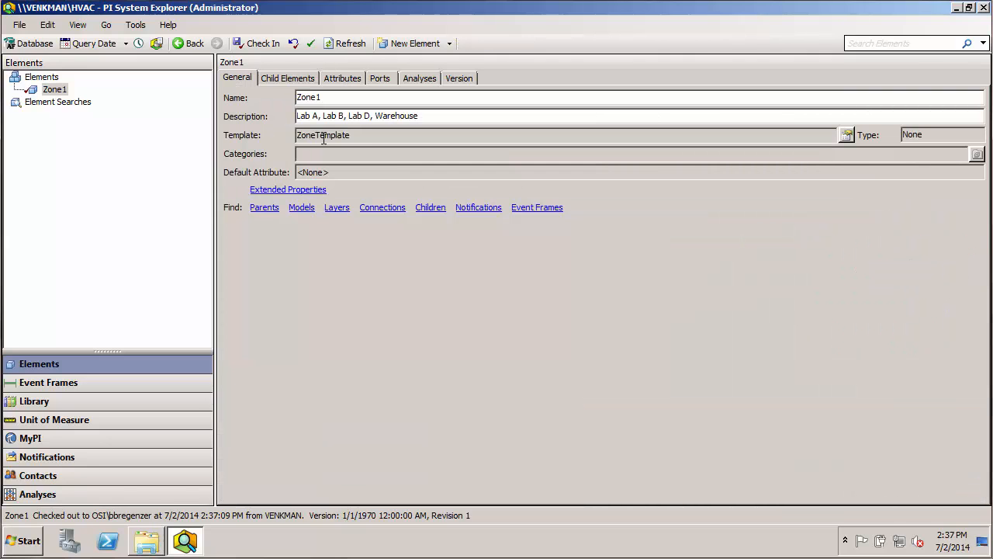
pyautogui.doubleClick(323, 134)
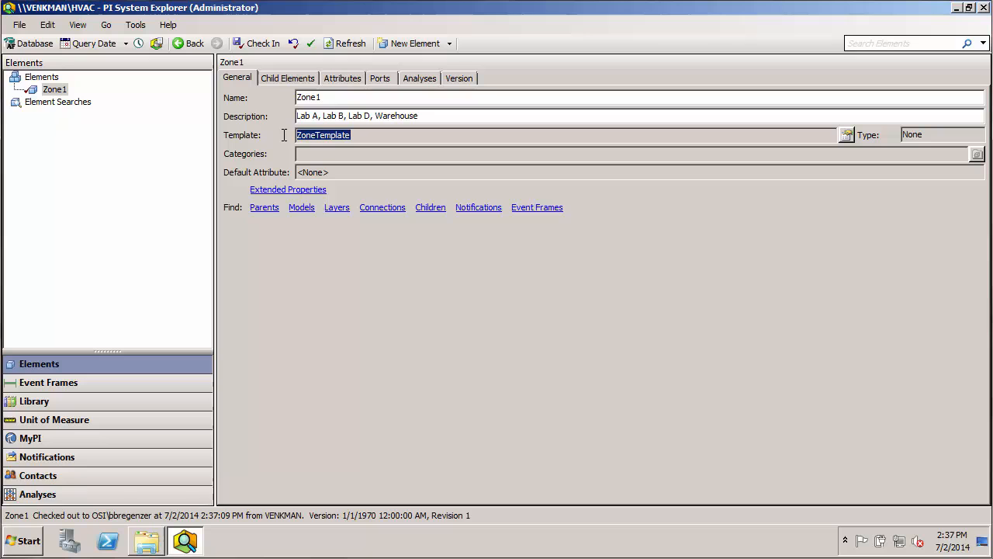
pyautogui.moveTo(357, 151)
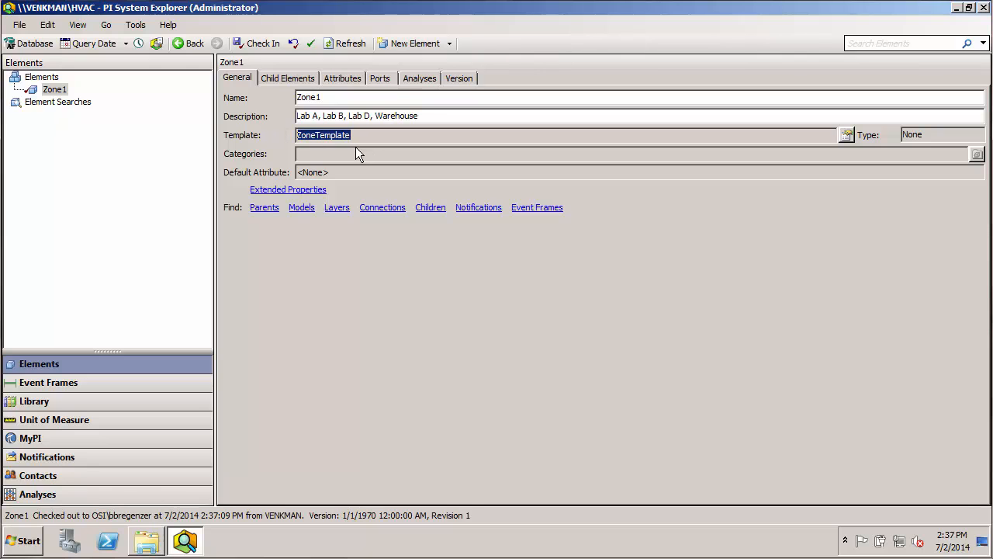
pyautogui.moveTo(258, 43)
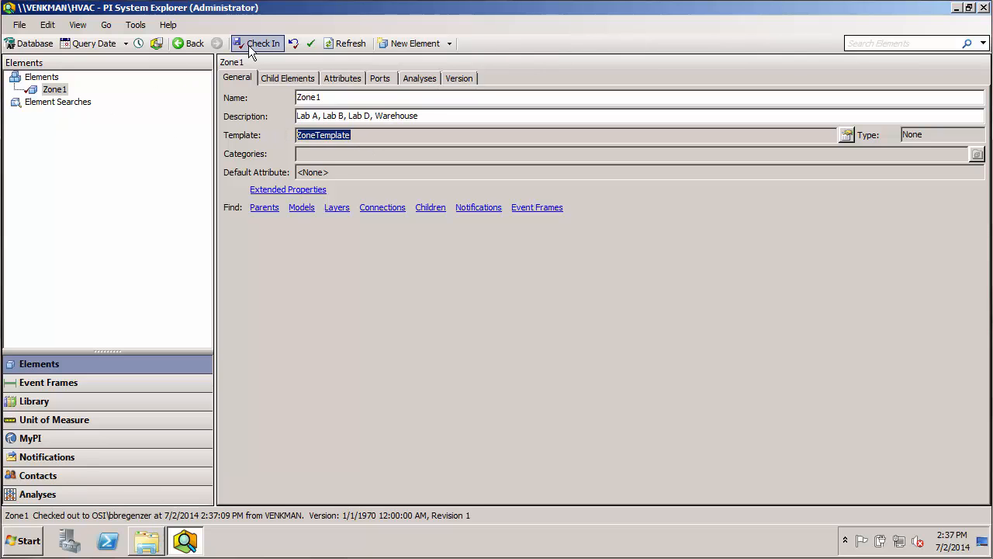
pyautogui.click(34, 401)
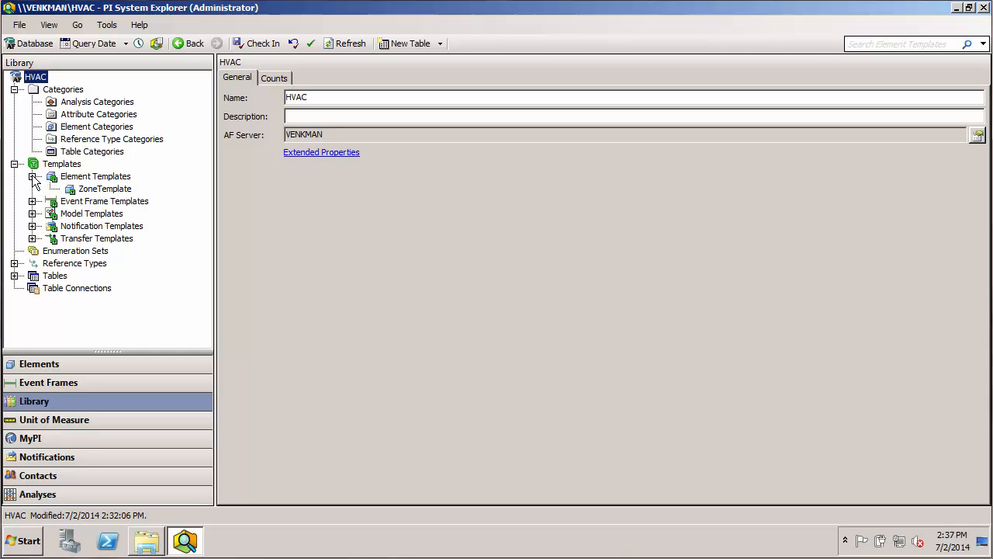
# Expand Element Templates in the library and open ZoneTemplate
pyautogui.click(34, 176)
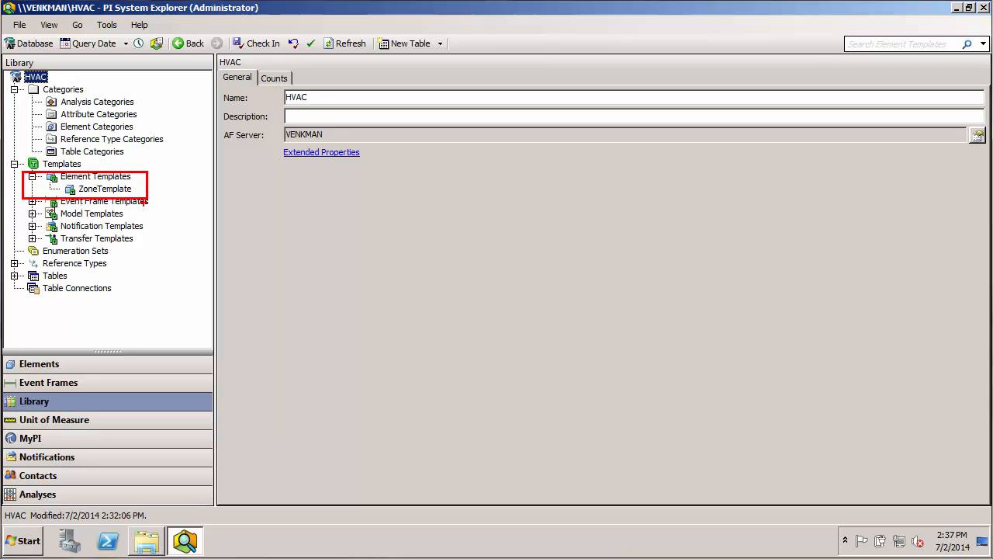
pyautogui.click(105, 189)
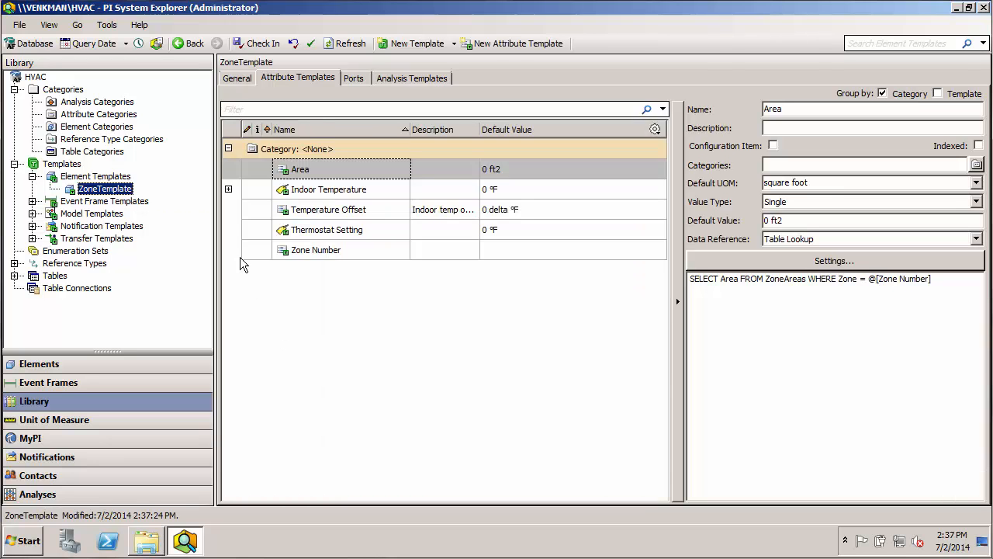
pyautogui.moveTo(399, 157)
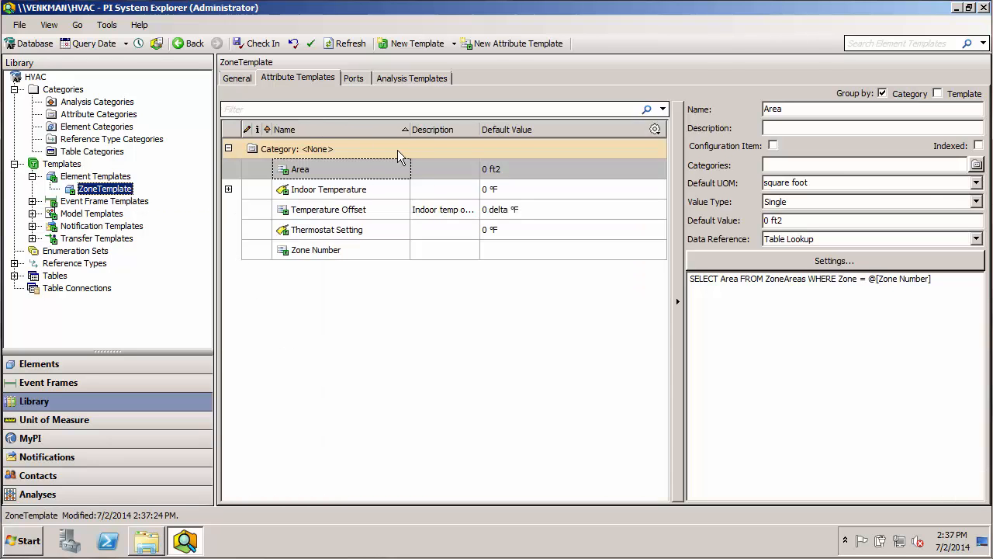
pyautogui.moveTo(264, 87)
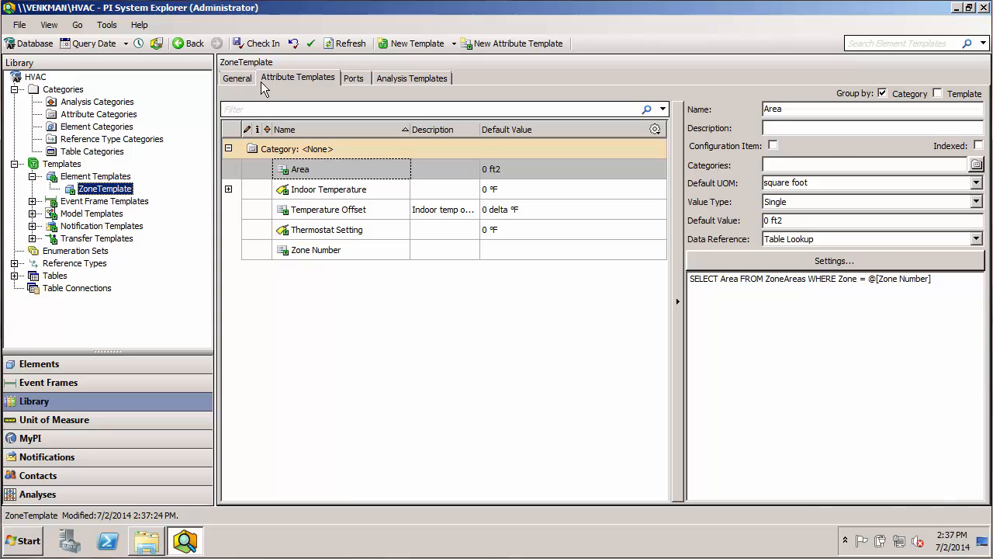
pyautogui.click(236, 78)
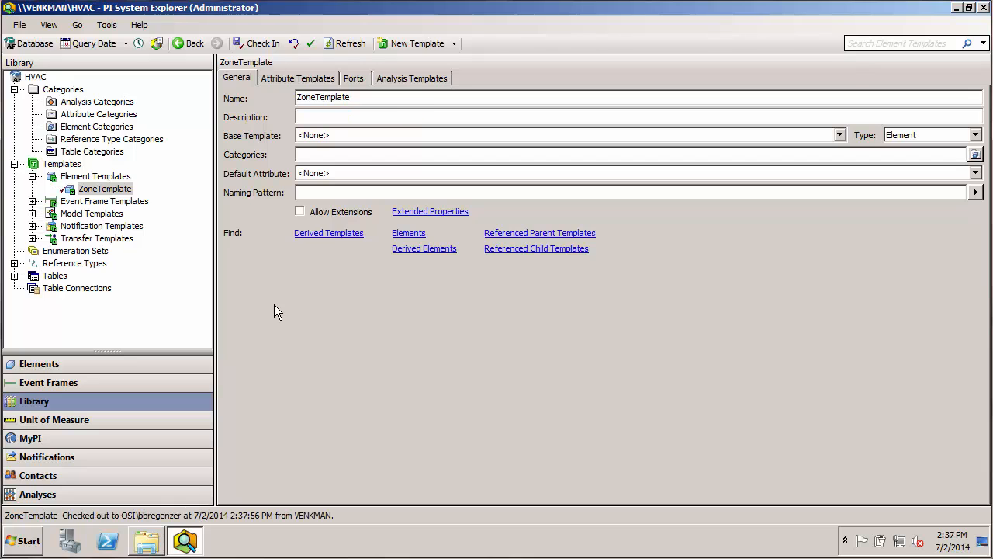
pyautogui.moveTo(441, 148)
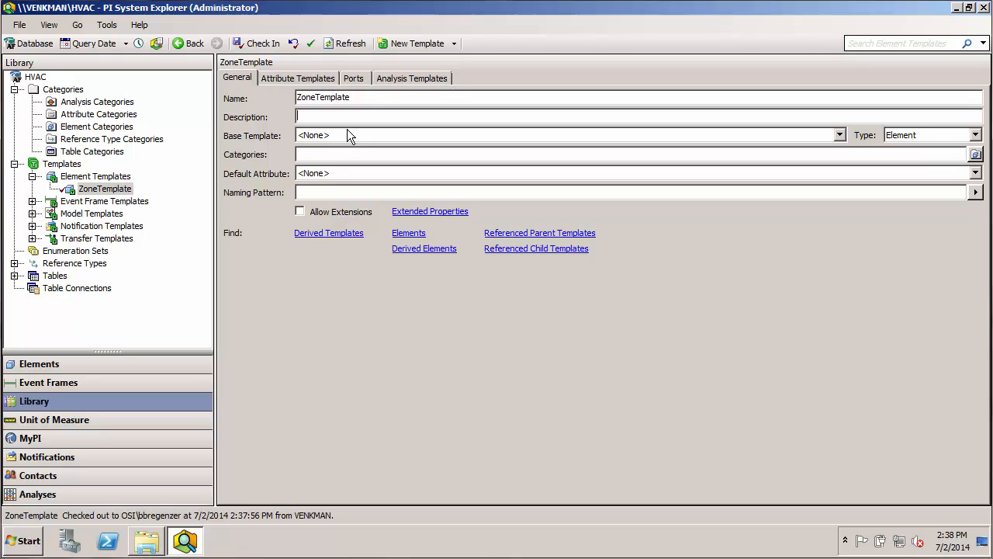
pyautogui.moveTo(339, 140)
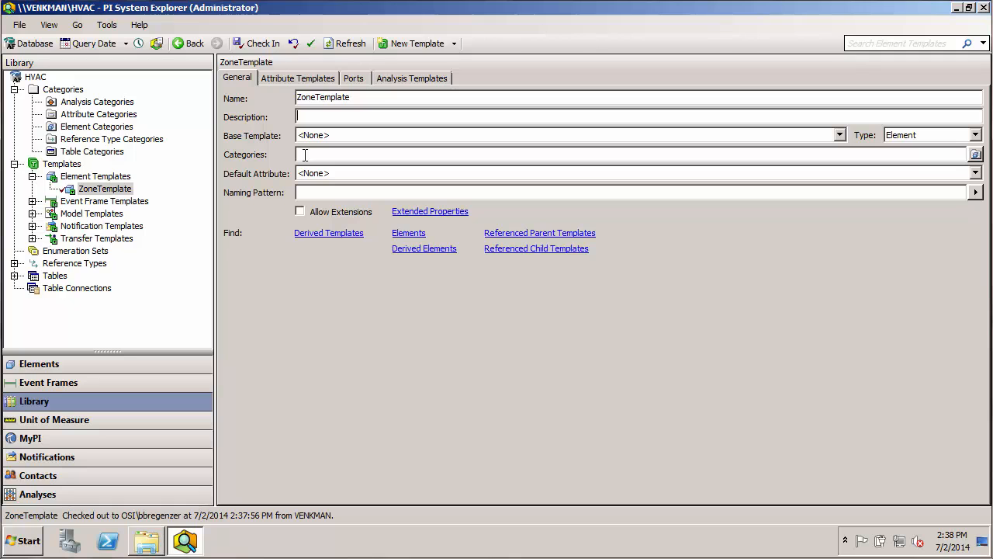
pyautogui.click(298, 78)
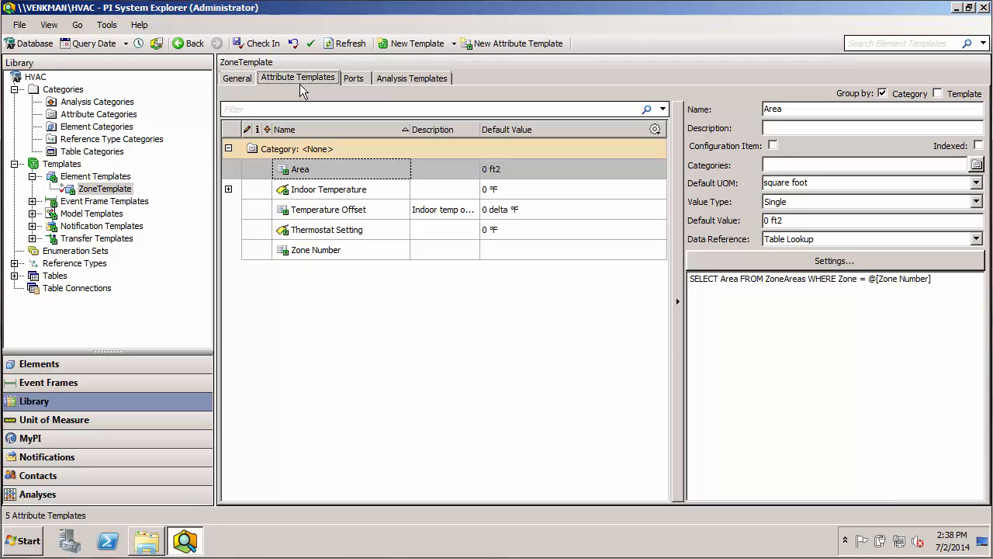
pyautogui.moveTo(305, 139)
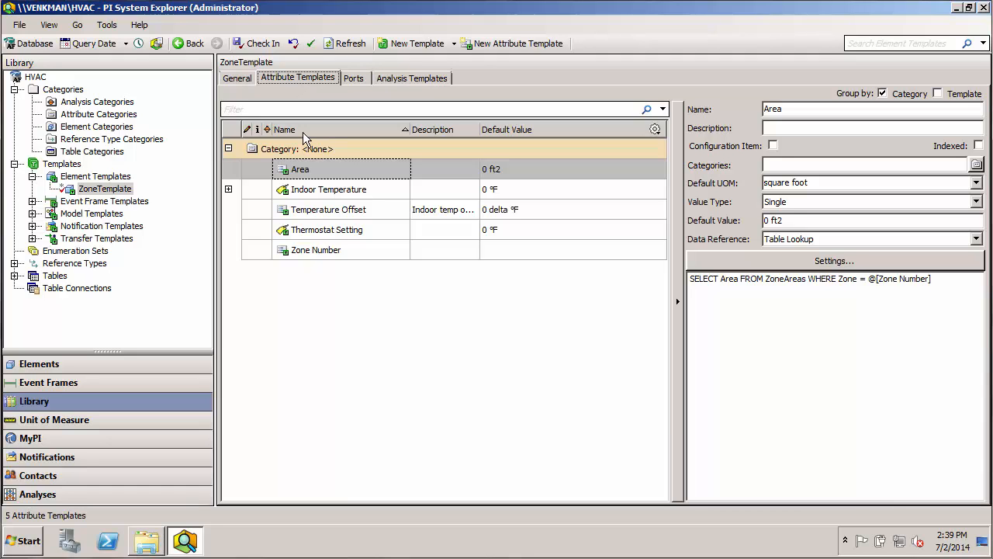
pyautogui.moveTo(322, 181)
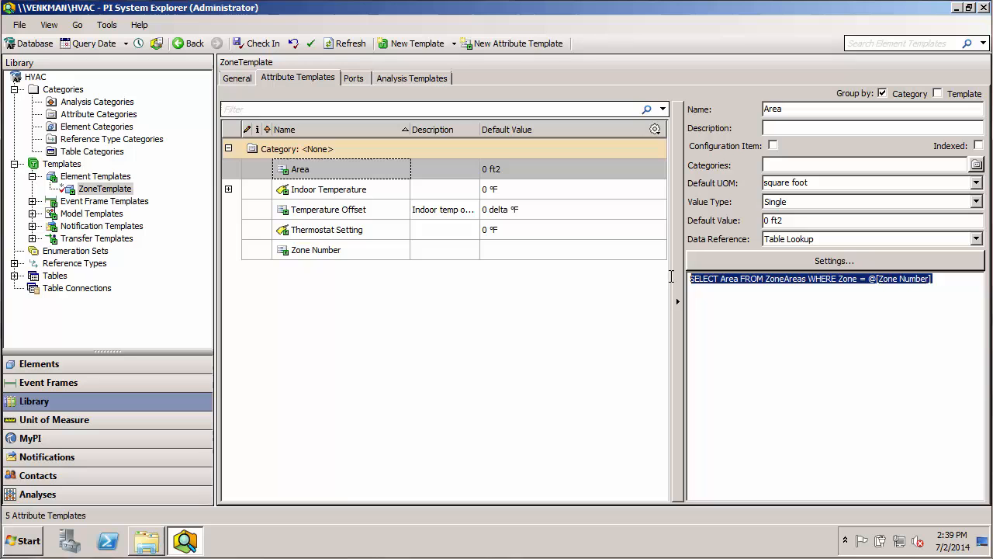
# Review Indoor Temperature, Temperature Offset and Zone Number, ending on Indoor Temperature's T100 reference
pyautogui.click(328, 189)
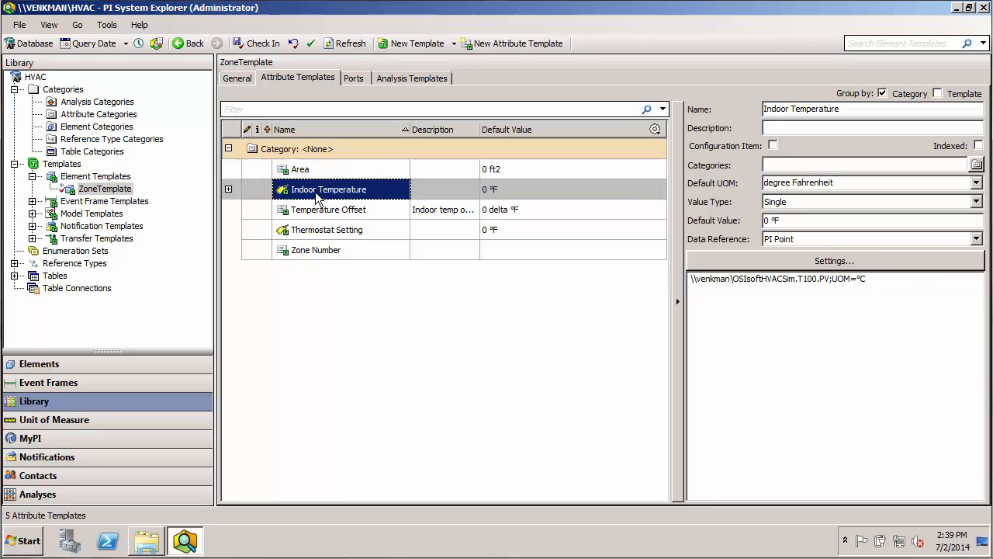
pyautogui.click(327, 209)
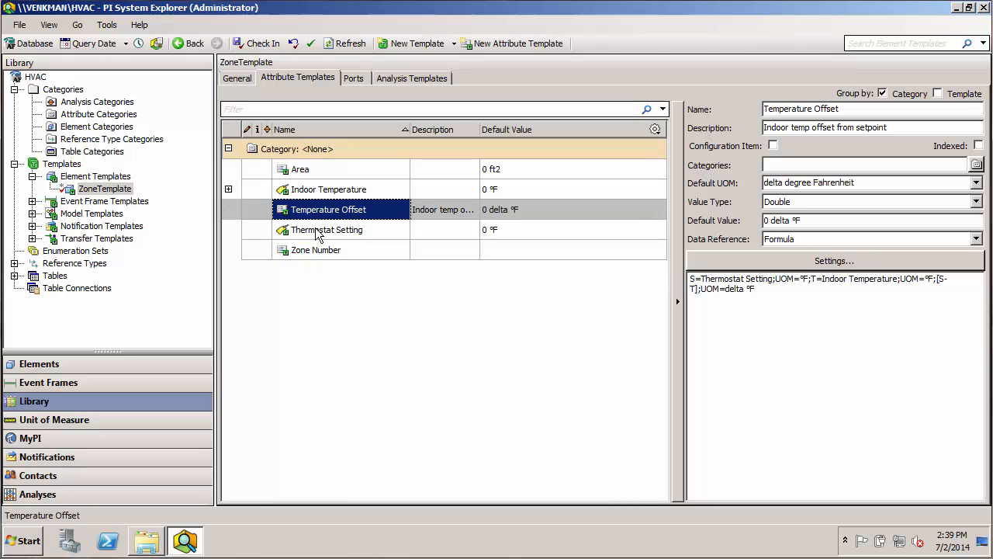
pyautogui.moveTo(706, 278)
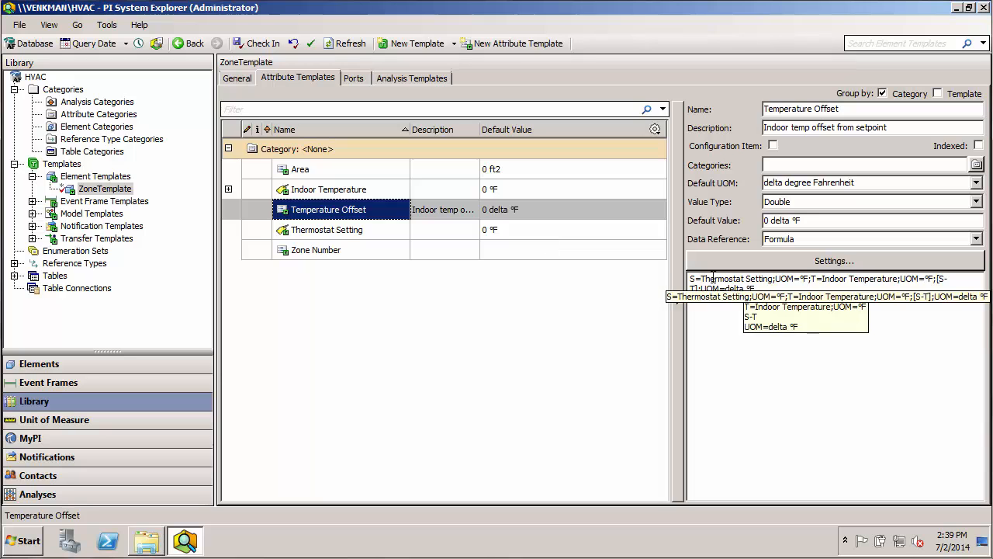
pyautogui.click(316, 249)
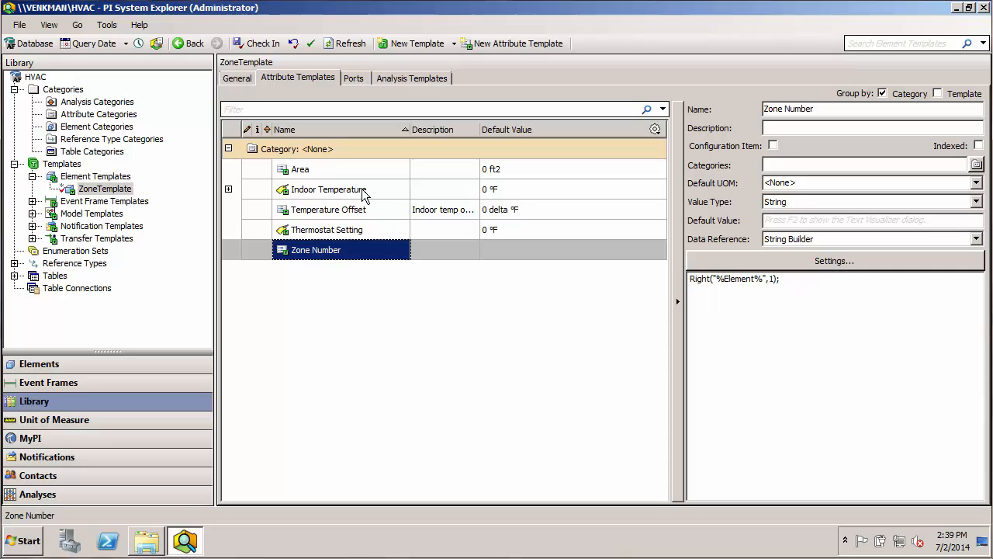
pyautogui.click(328, 188)
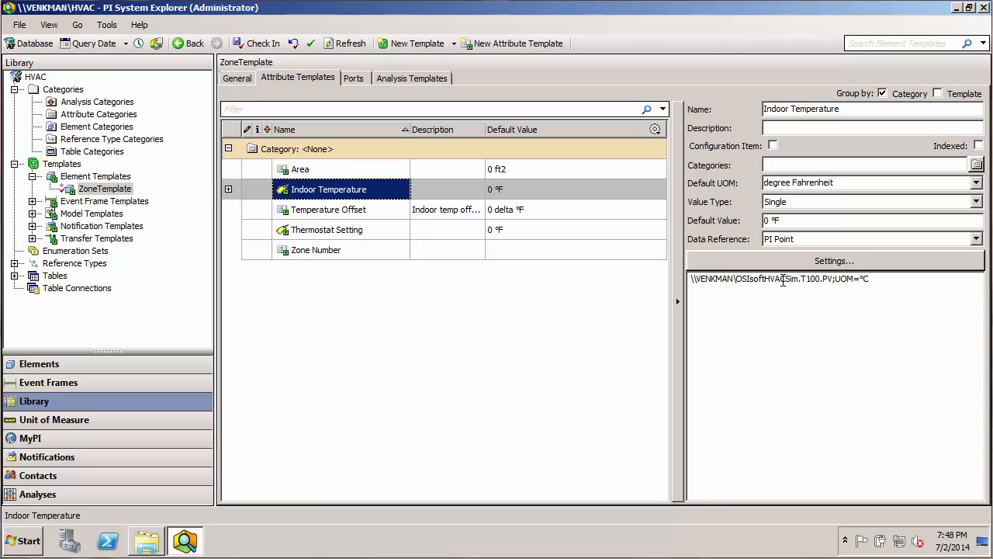
pyautogui.moveTo(404, 282)
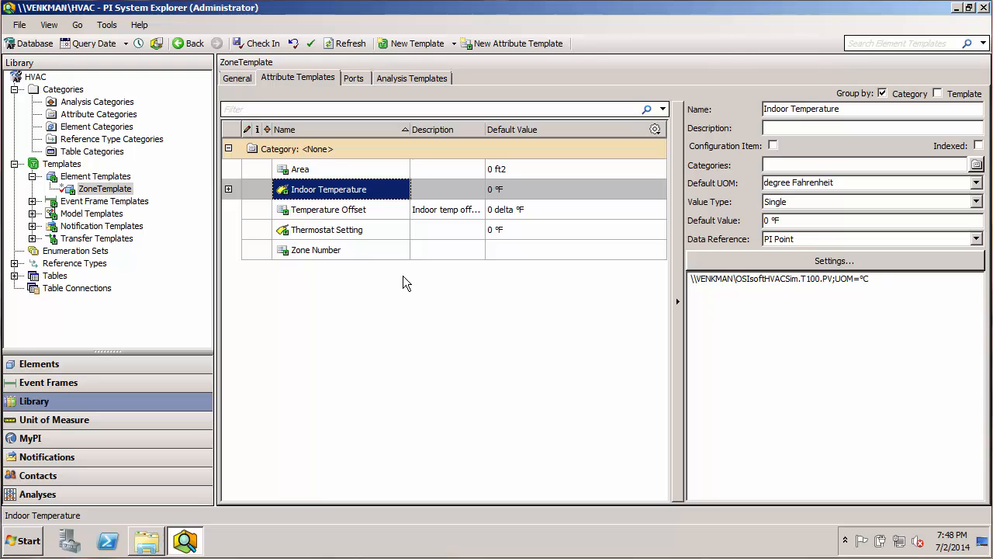
pyautogui.moveTo(257, 43)
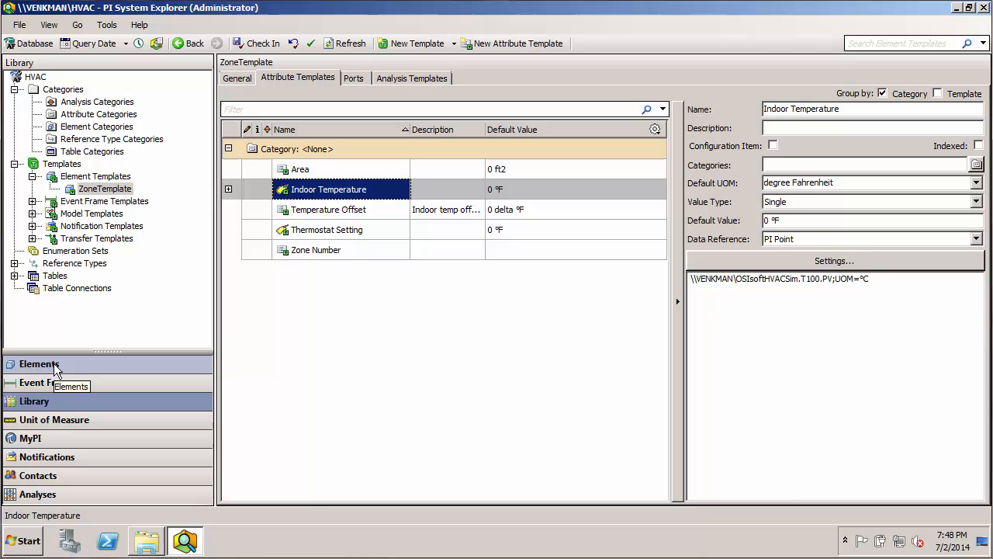
# Create Zone2 from ZoneTemplate, select Indoor Temperature, and bring up the Excel PI point list
pyautogui.click(39, 363)
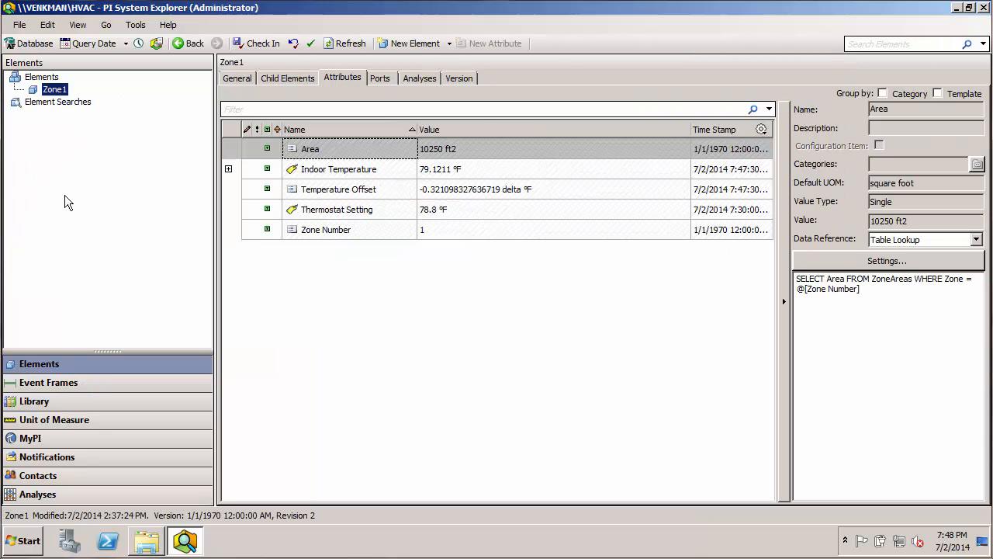
pyautogui.moveTo(65, 135)
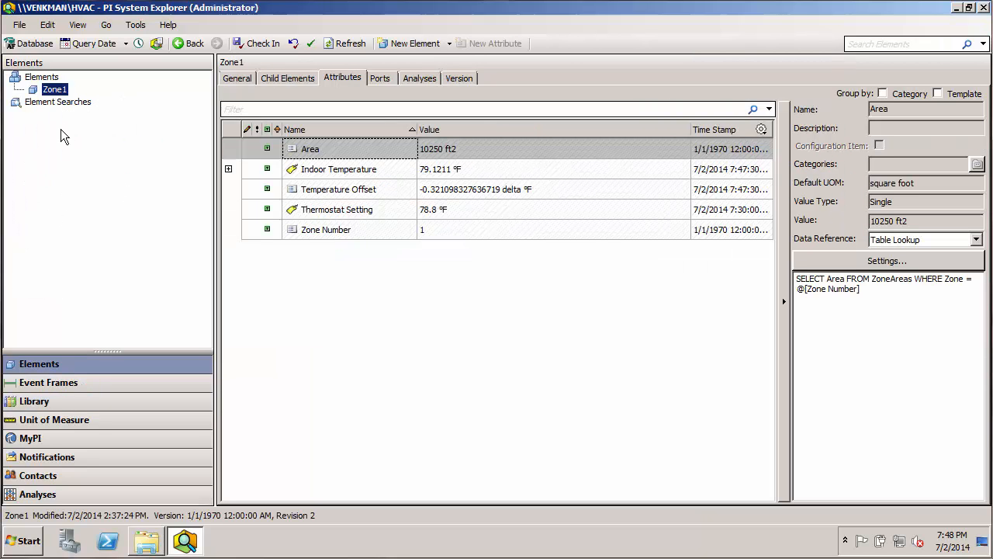
pyautogui.moveTo(132, 140)
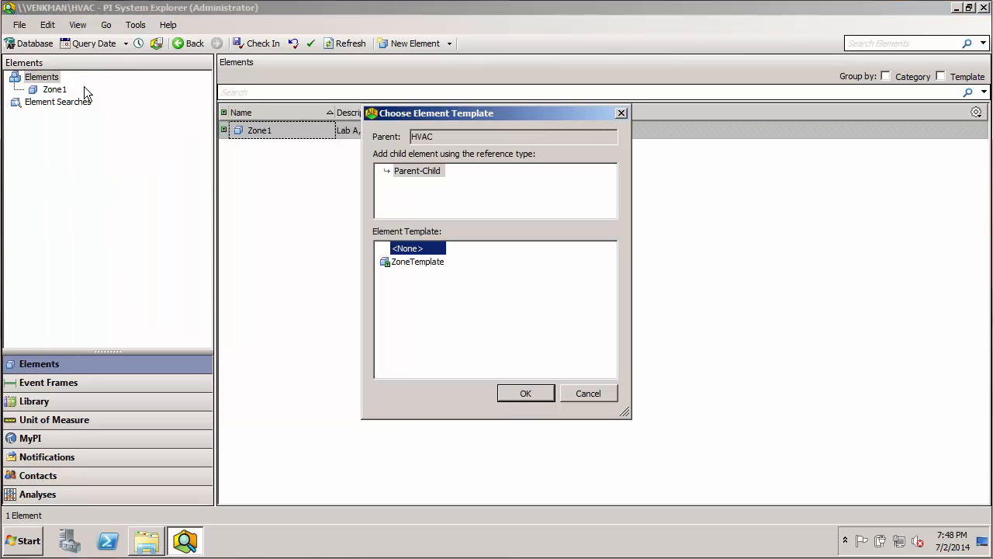
pyautogui.click(417, 262)
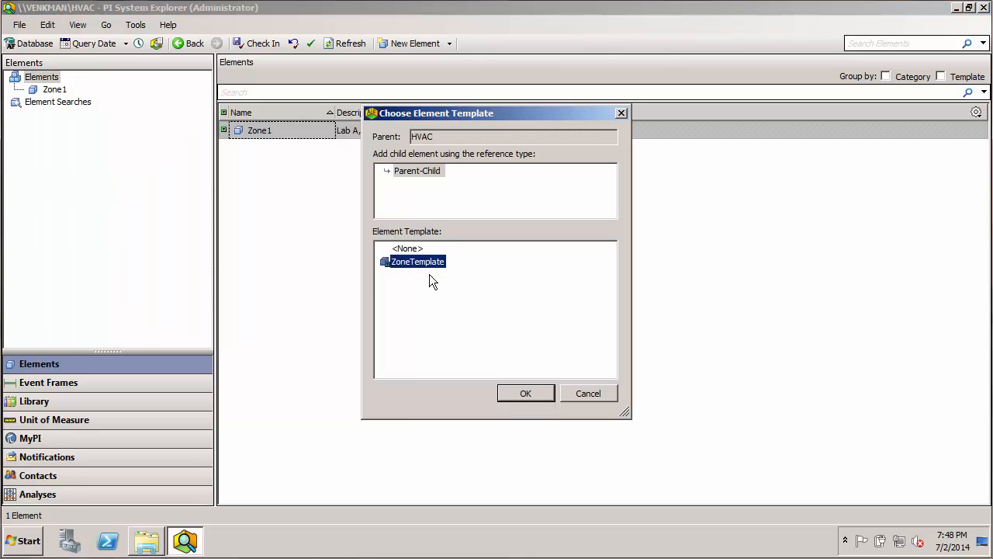
pyautogui.moveTo(473, 409)
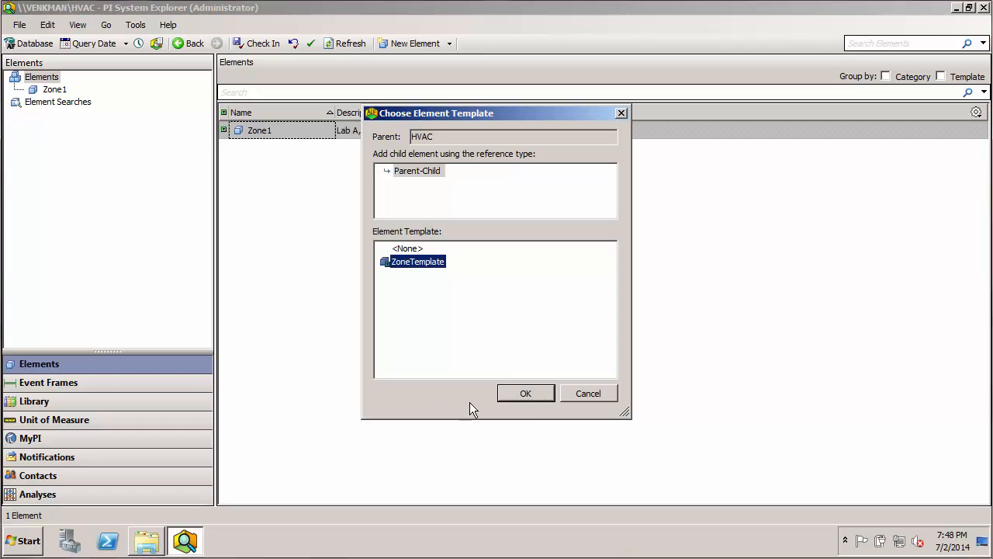
pyautogui.click(525, 392)
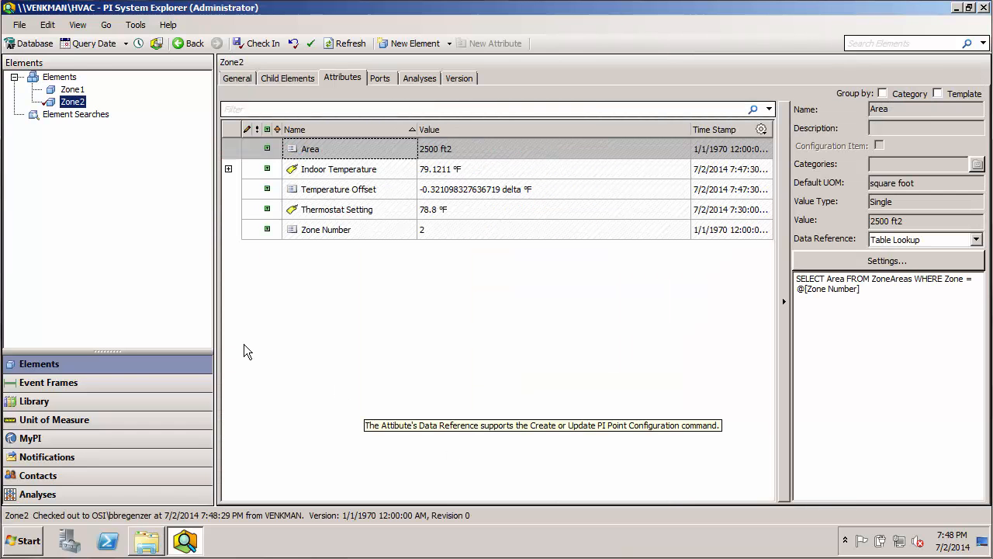
pyautogui.moveTo(267, 294)
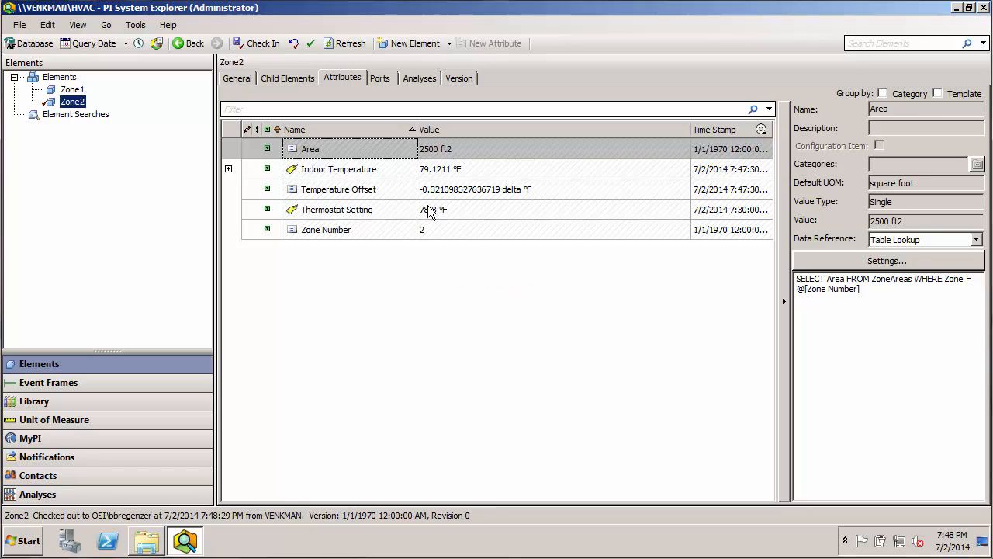
pyautogui.click(337, 168)
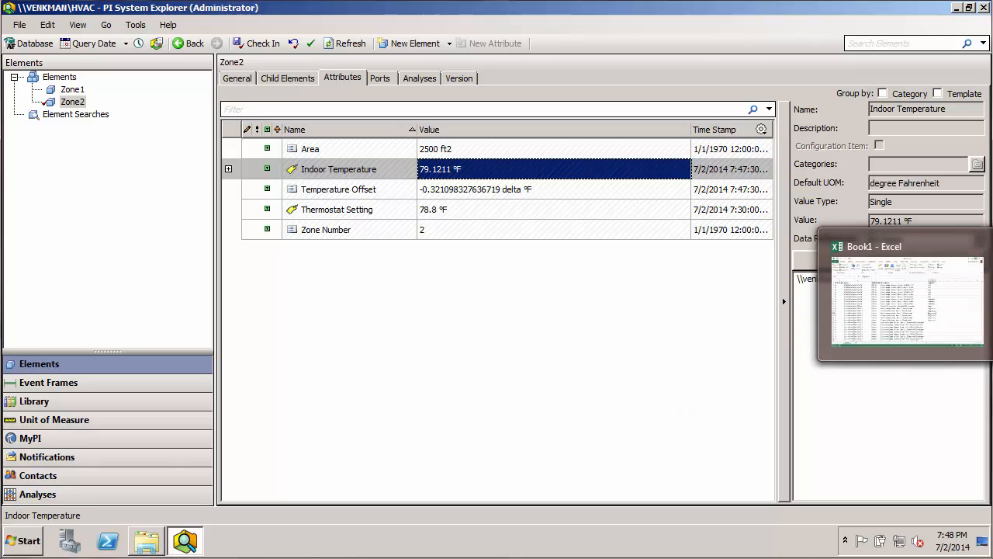
pyautogui.click(906, 301)
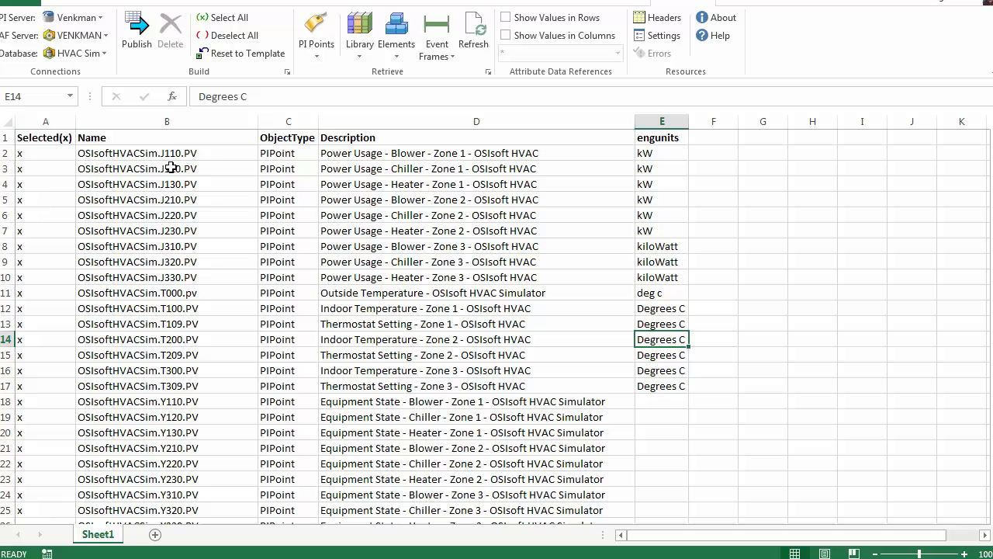
pyautogui.click(166, 153)
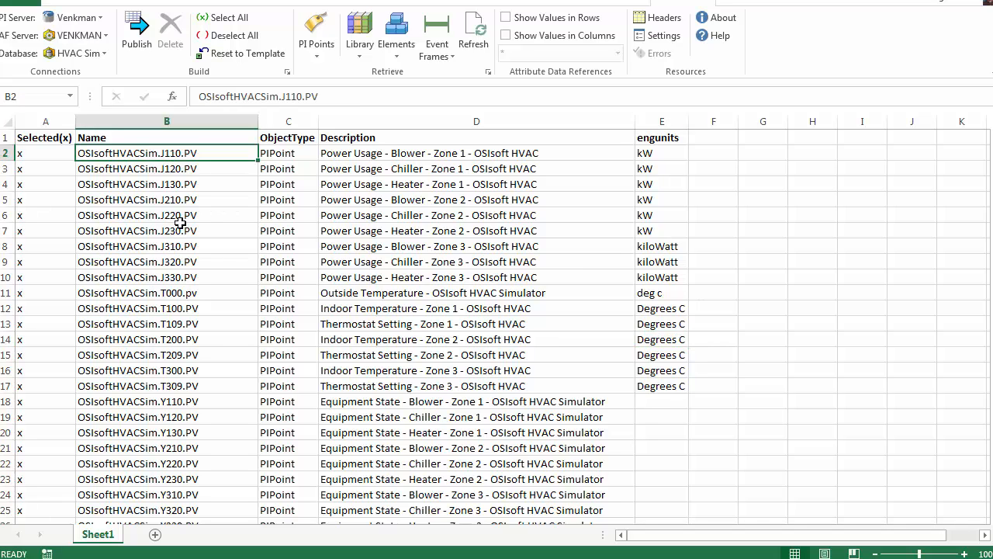
pyautogui.click(166, 169)
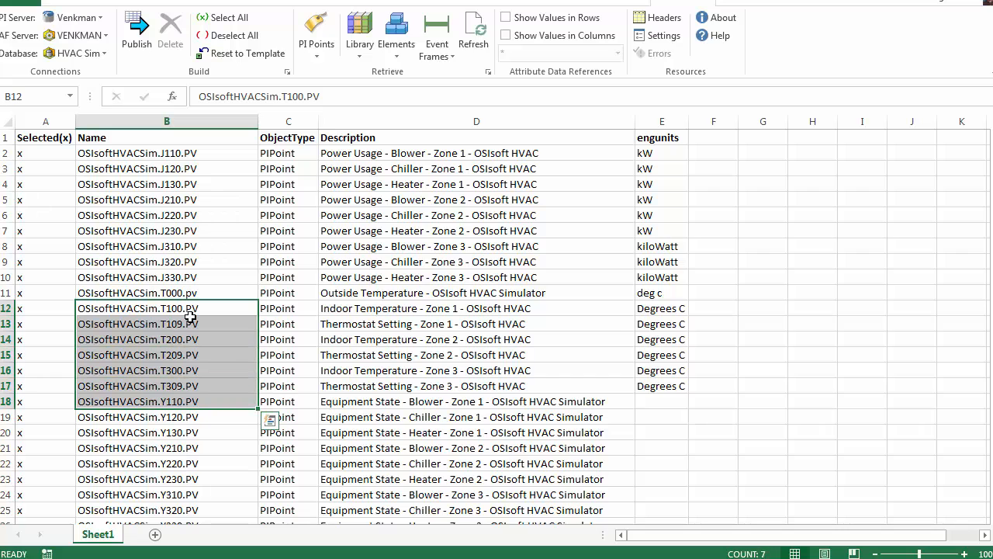
pyautogui.moveTo(167, 343)
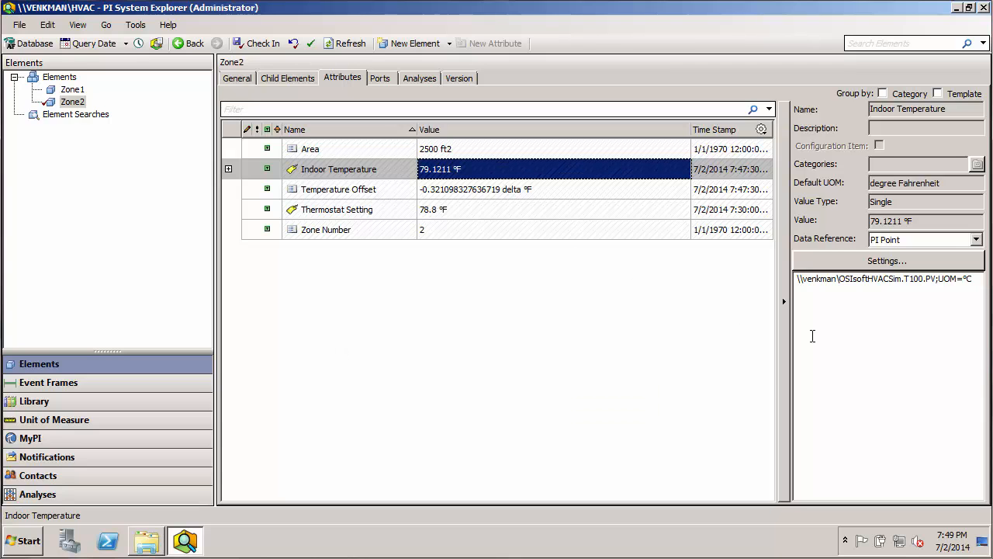
pyautogui.moveTo(915, 310)
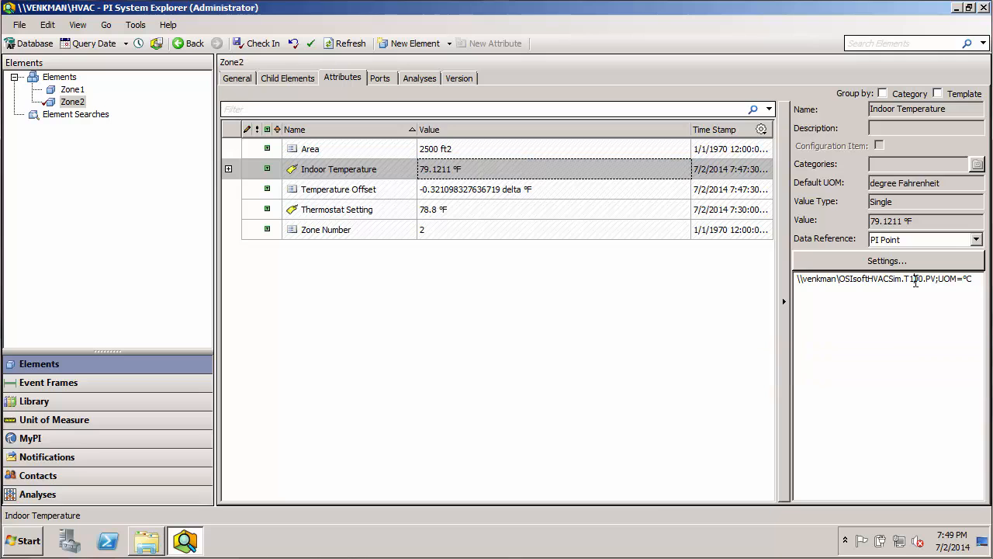
pyautogui.moveTo(913, 342)
pyautogui.write('2')
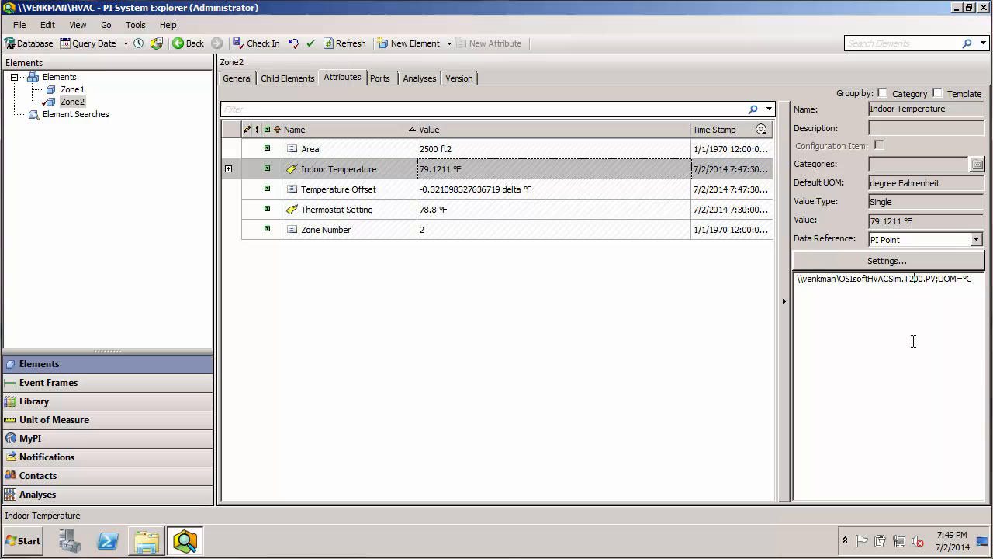
# Commit Zone2's Indoor Temperature tag change to T200
pyautogui.click(336, 208)
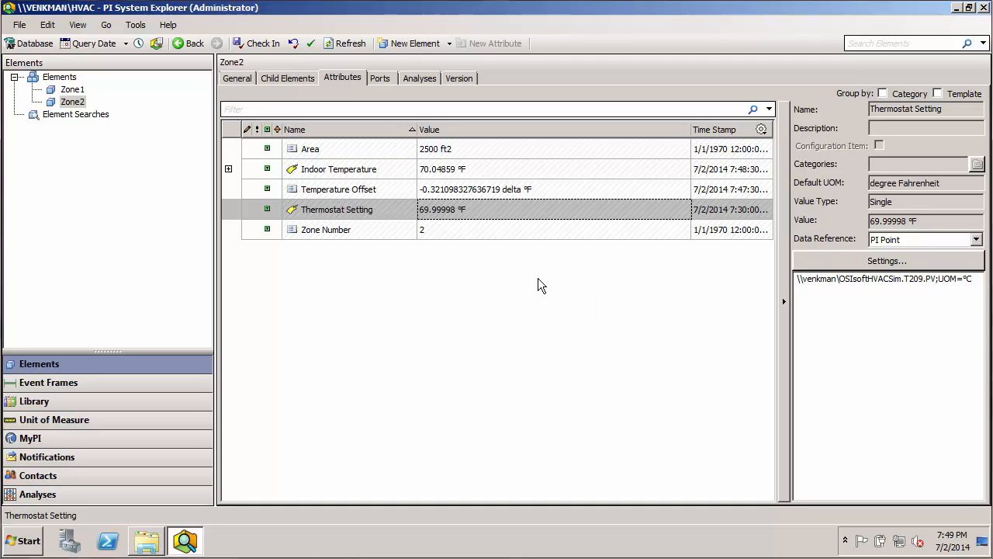
pyautogui.moveTo(472, 294)
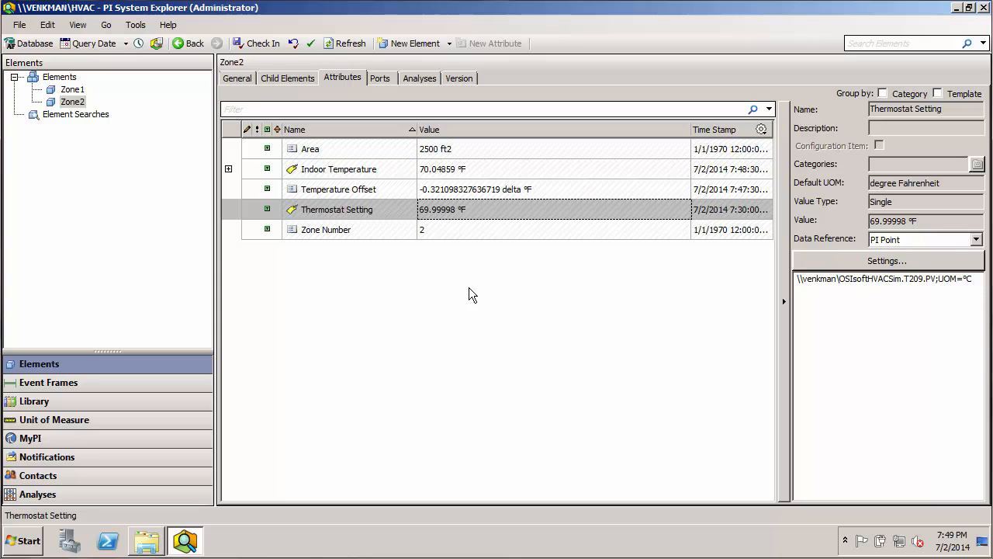
pyautogui.moveTo(72, 102)
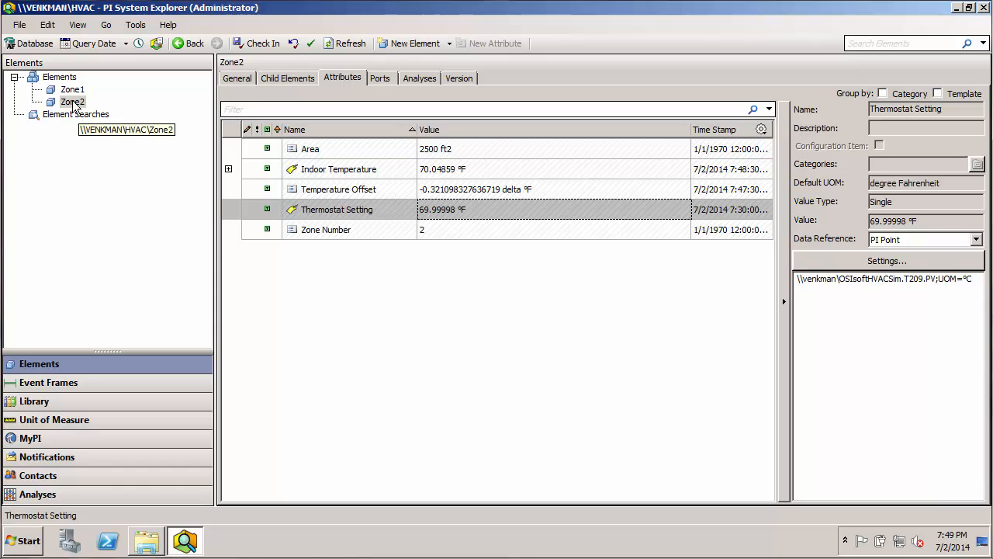
# Copy Zone2 and paste it under Elements to create Zone3
pyautogui.rightClick(72, 102)
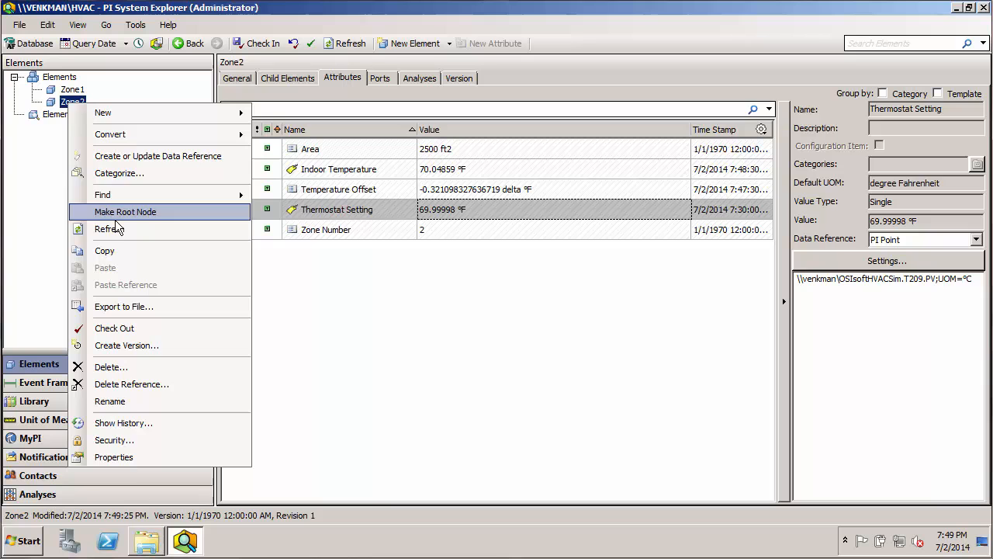
pyautogui.rightClick(59, 76)
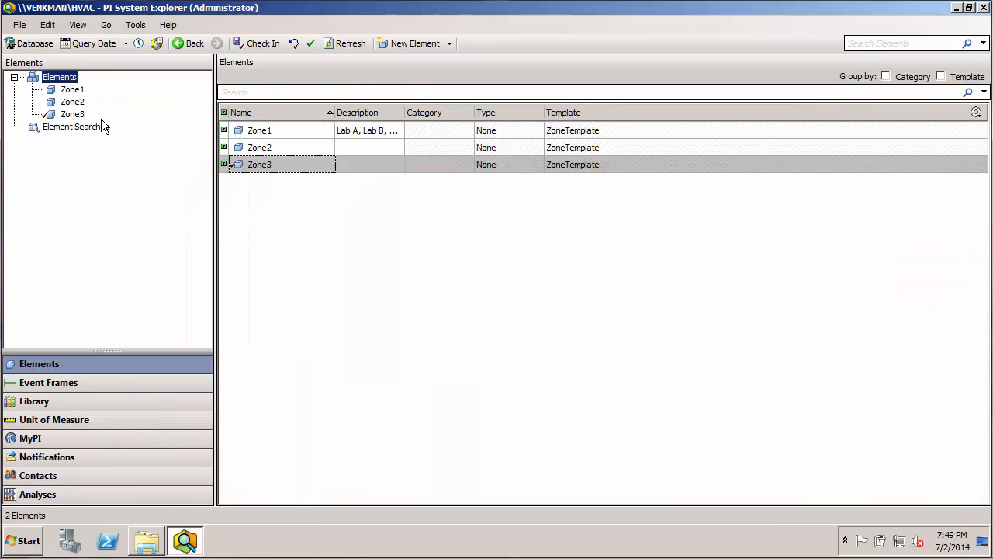
# Check Zone3's Indoor Temperature, Thermostat Setting (T309) and Zone Number references
pyautogui.click(72, 114)
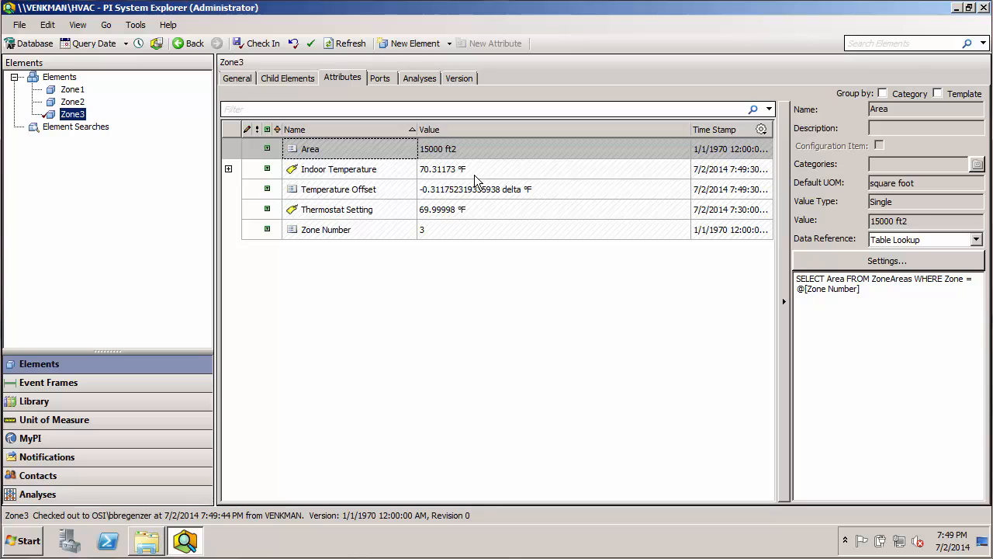
pyautogui.click(337, 170)
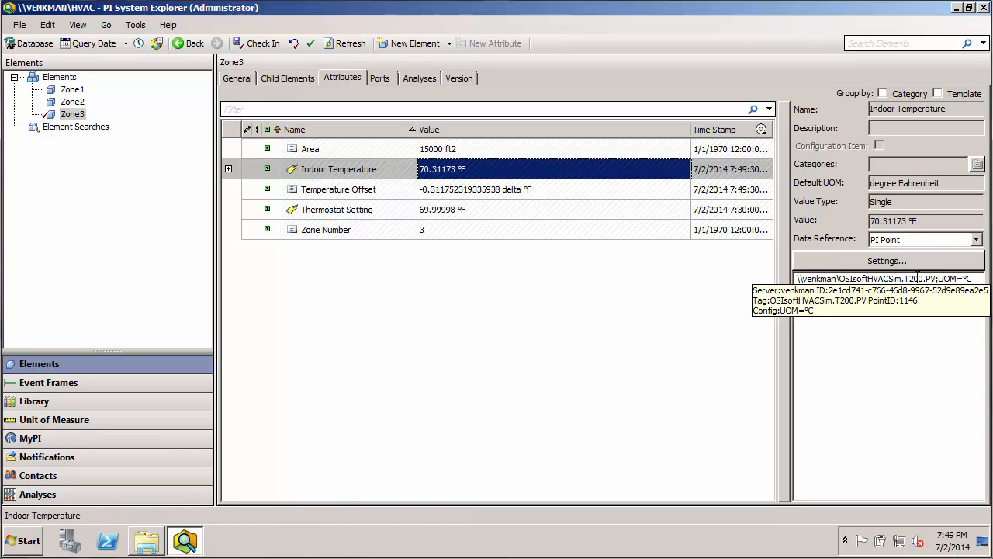
pyautogui.click(336, 209)
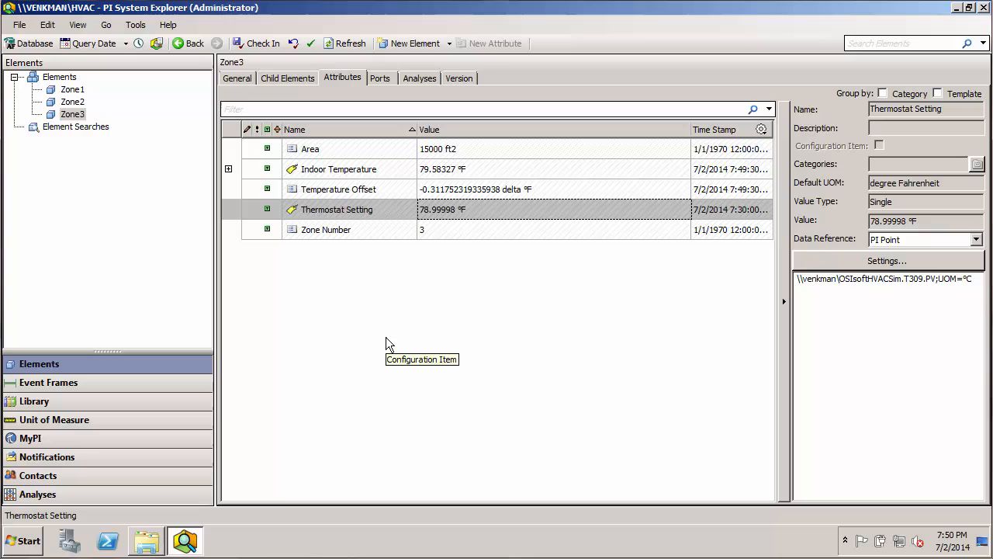
pyautogui.moveTo(372, 236)
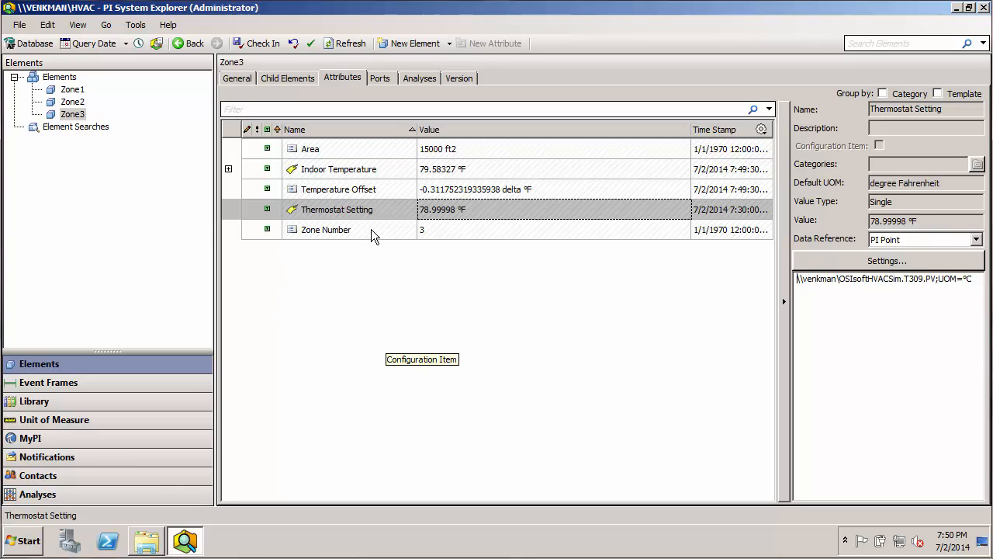
pyautogui.click(326, 229)
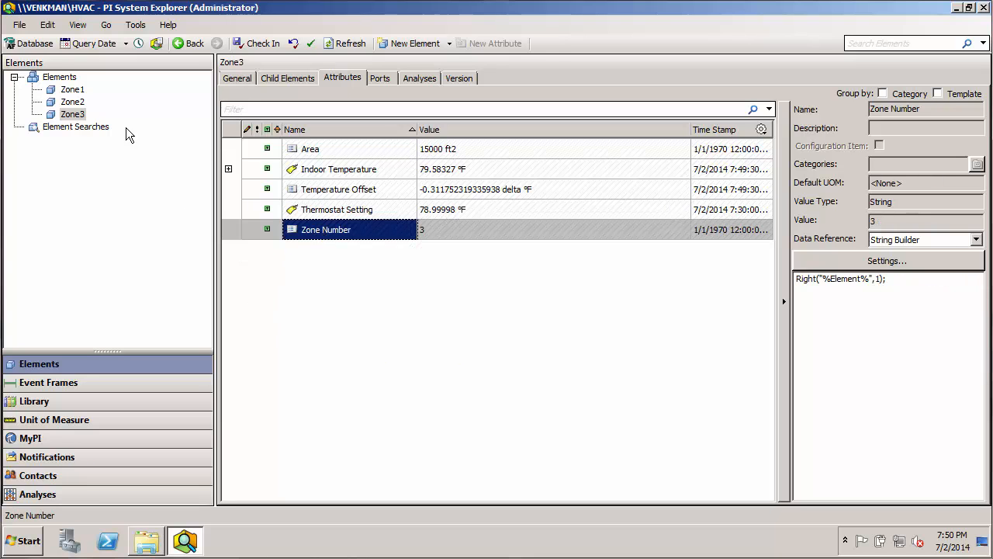
# Show Zone2's Zone Number String Builder and its Area Table Lookup query
pyautogui.click(72, 102)
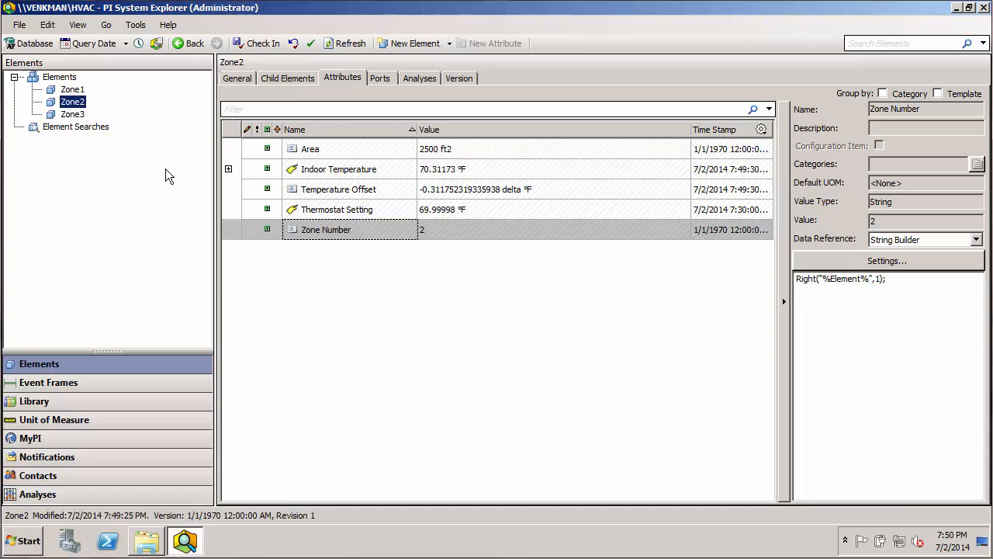
pyautogui.click(310, 149)
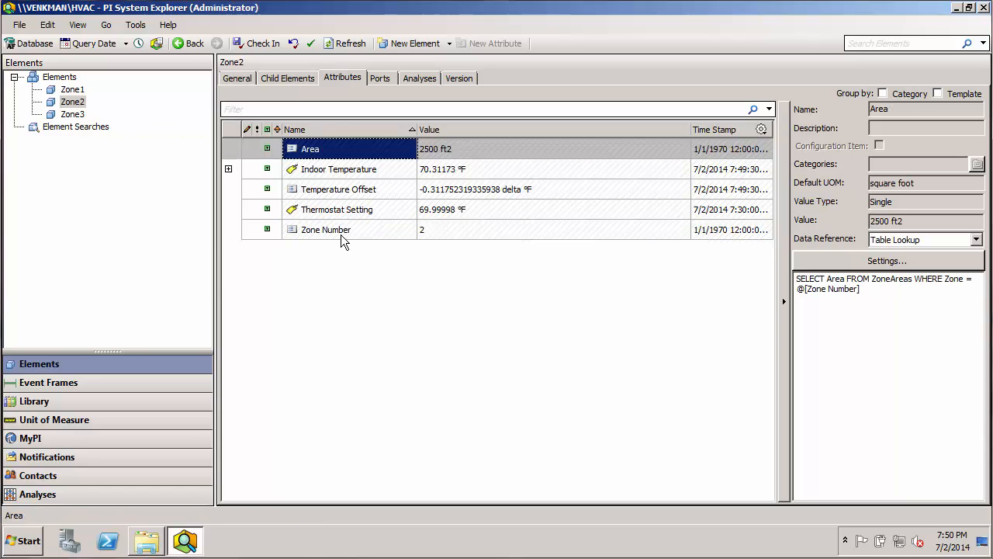
pyautogui.click(54, 114)
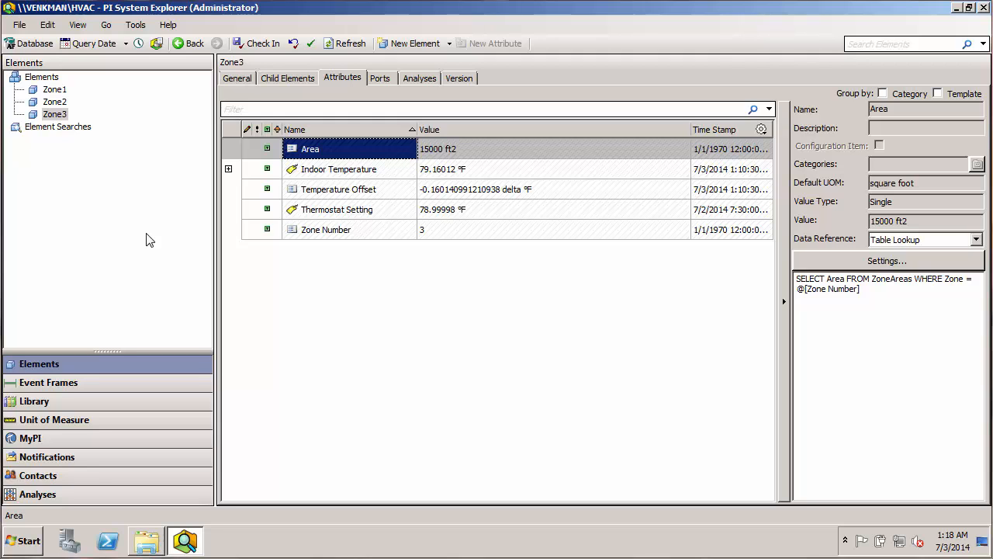
pyautogui.moveTo(52, 90)
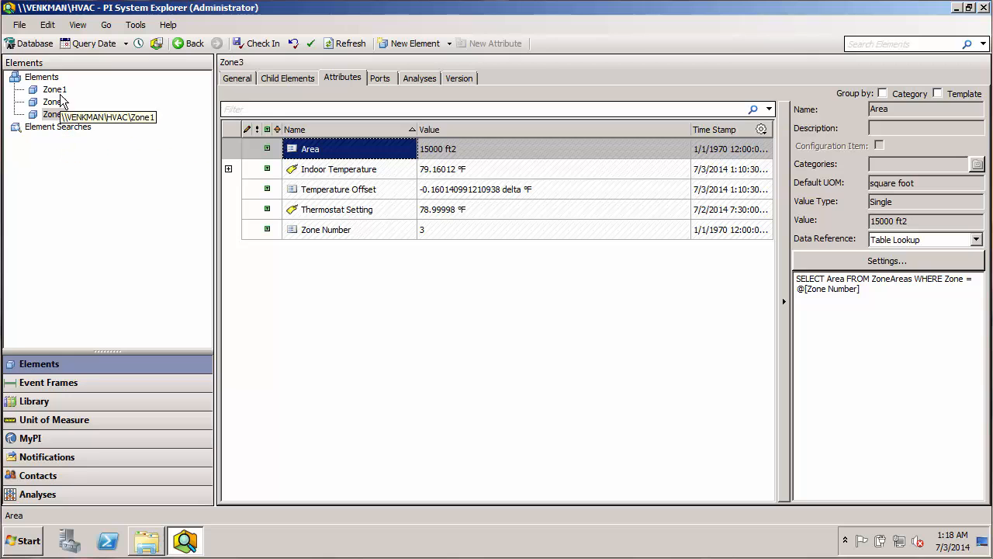
pyautogui.moveTo(402, 335)
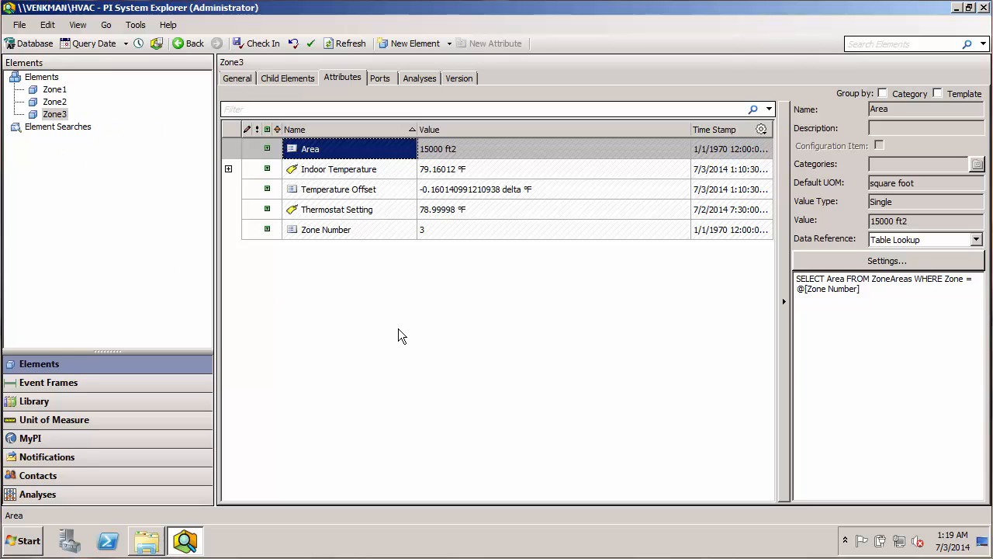
pyautogui.rightClick(402, 336)
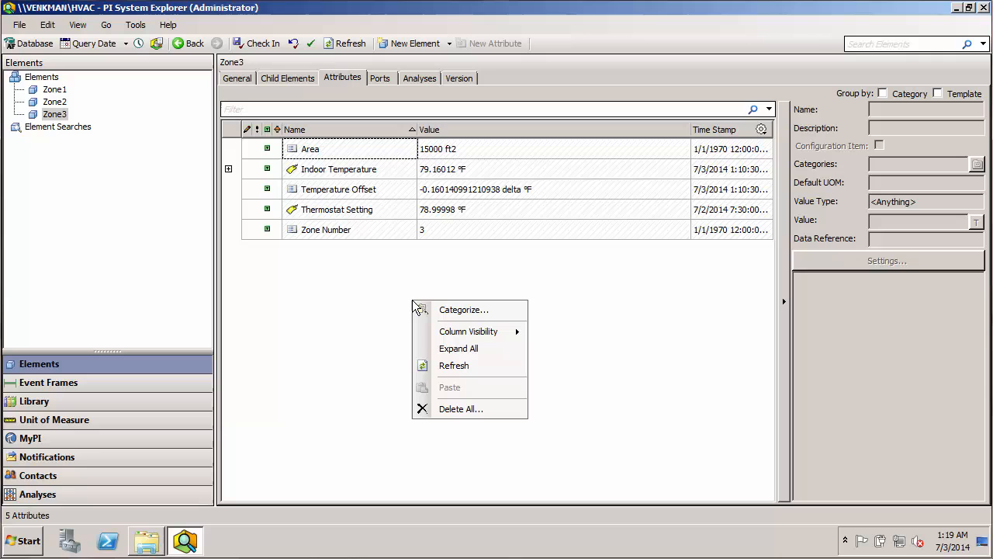
pyautogui.moveTo(463, 310)
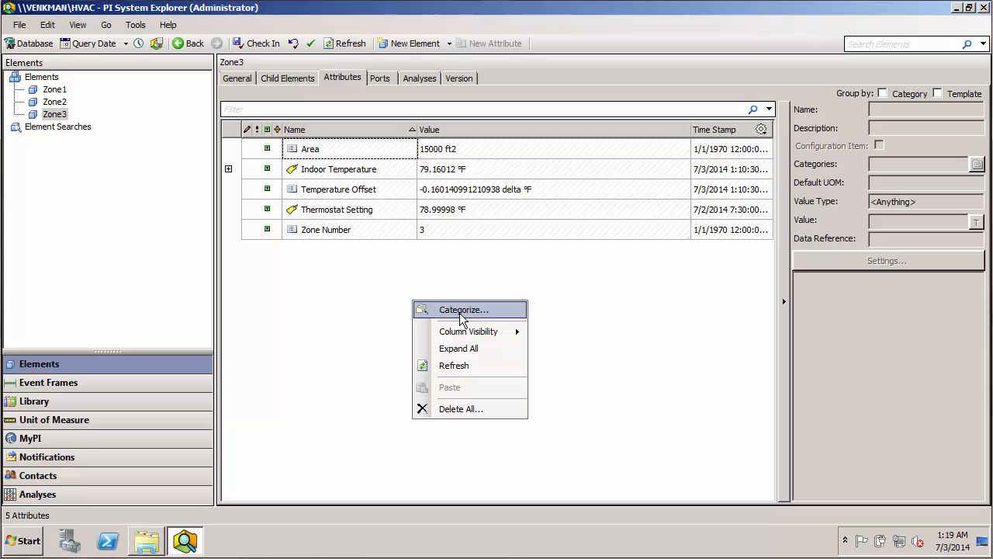
pyautogui.moveTo(449, 320)
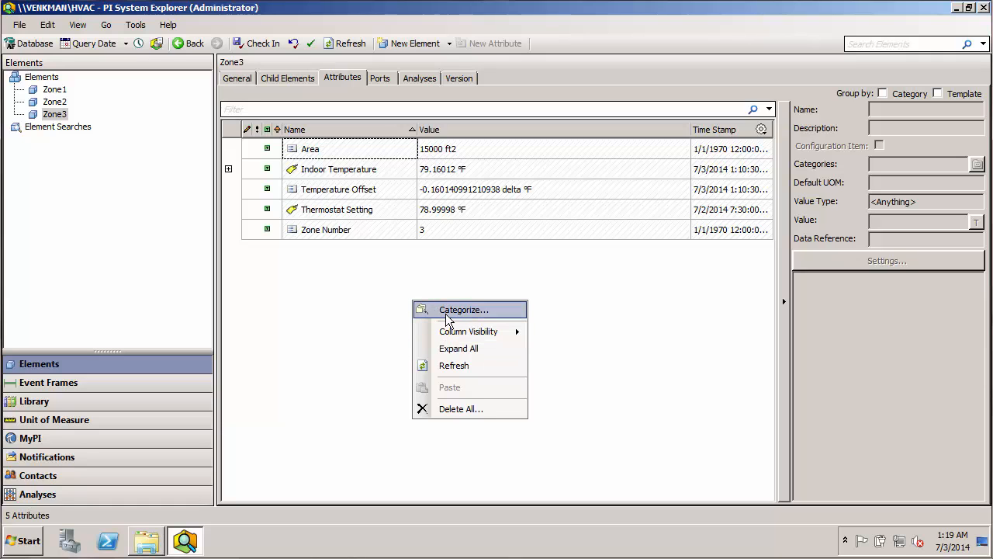
pyautogui.click(519, 287)
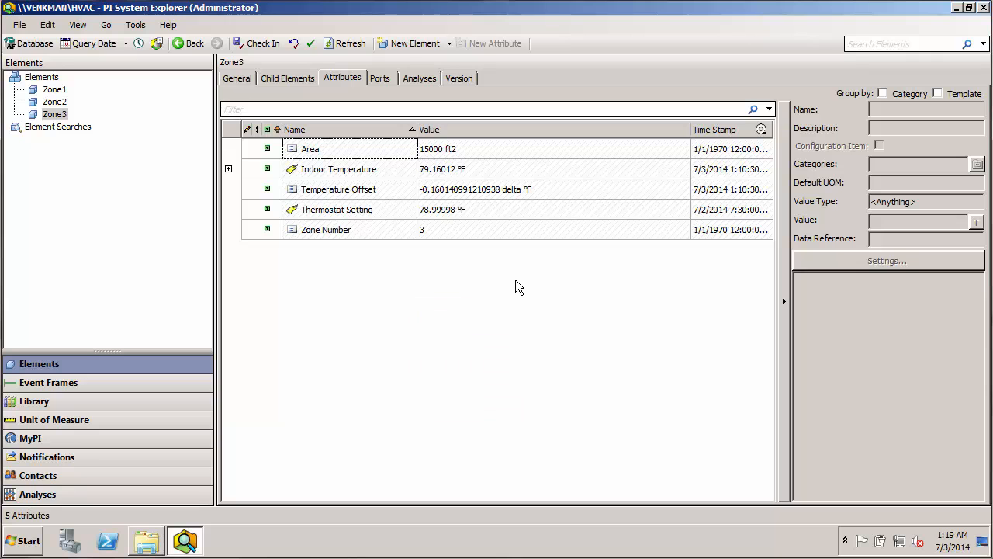
# Inspect Zone3's Indoor Temperature (PI point T300.PV) and test whether its Name field is editable
pyautogui.click(337, 170)
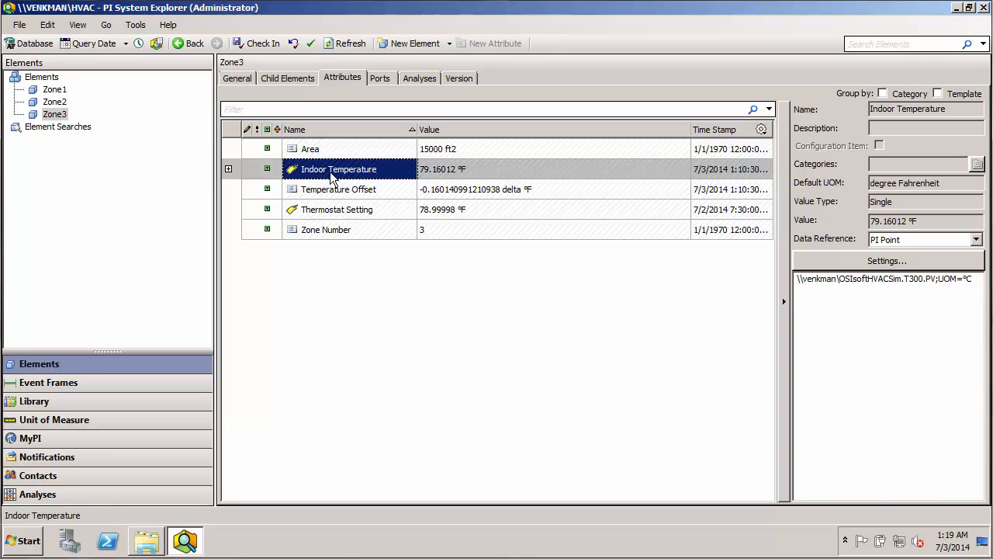
pyautogui.moveTo(440, 334)
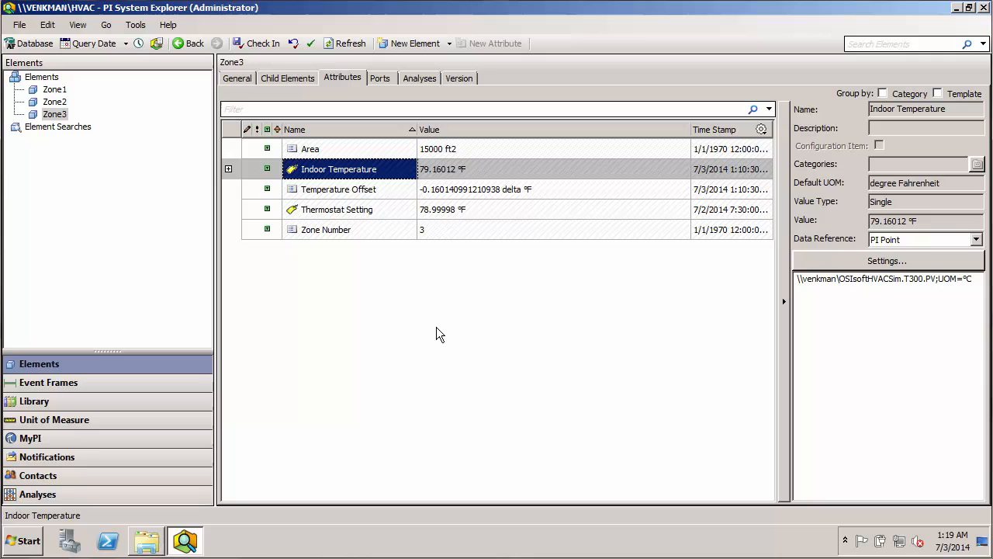
pyautogui.moveTo(854, 118)
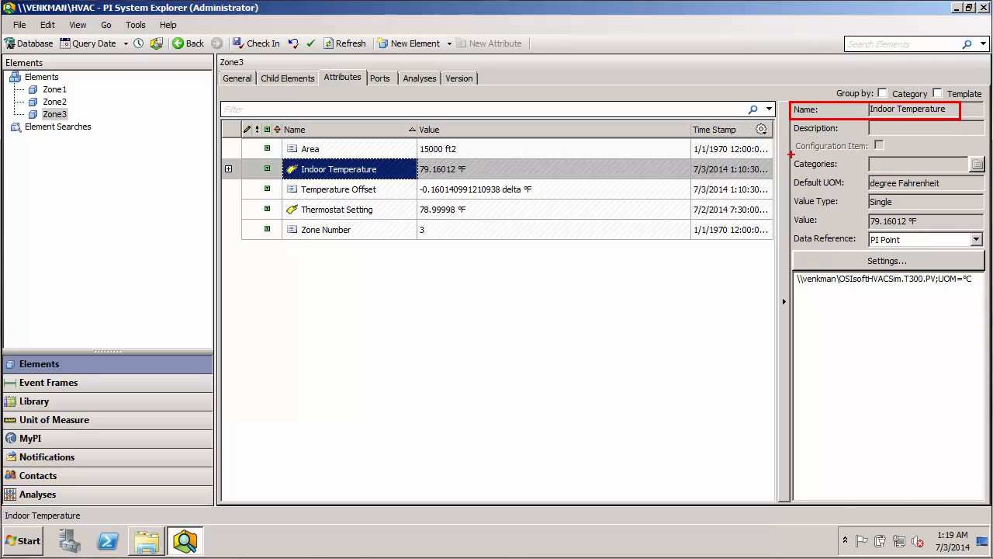
pyautogui.click(915, 164)
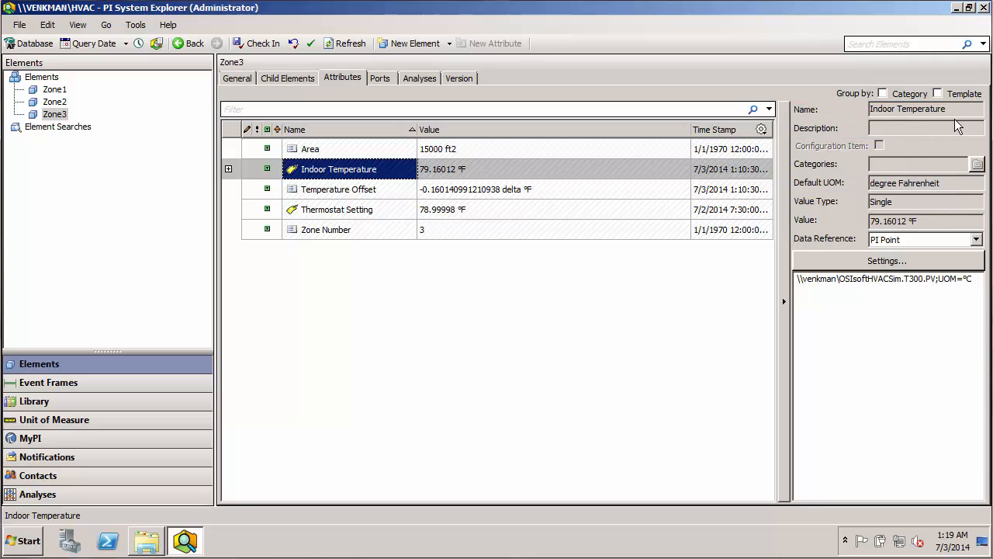
pyautogui.tripleClick(923, 109)
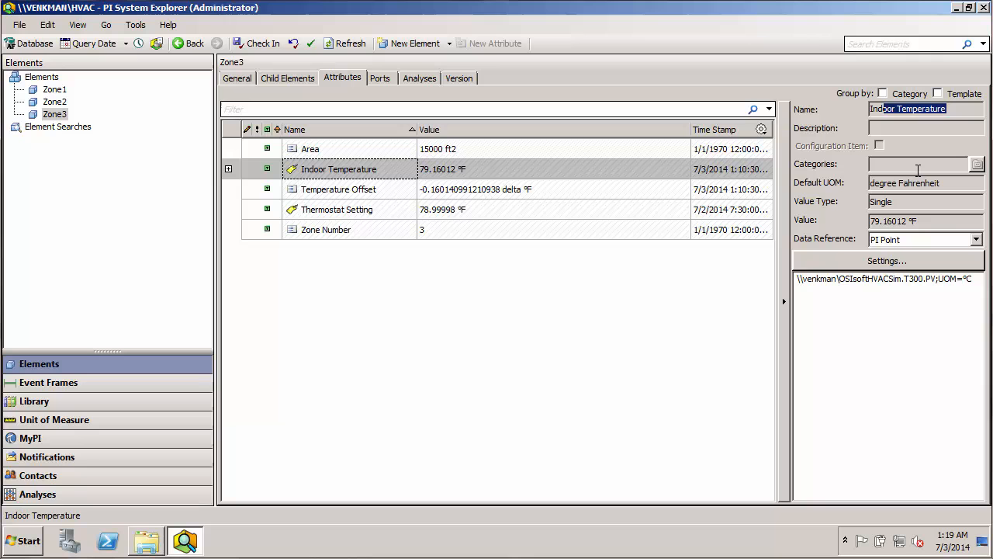
pyautogui.moveTo(930, 247)
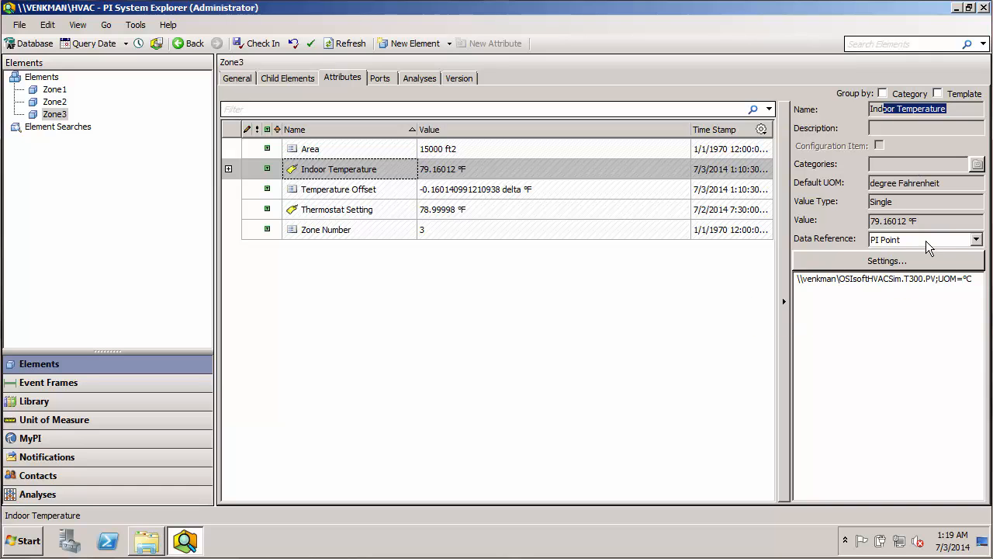
pyautogui.click(975, 239)
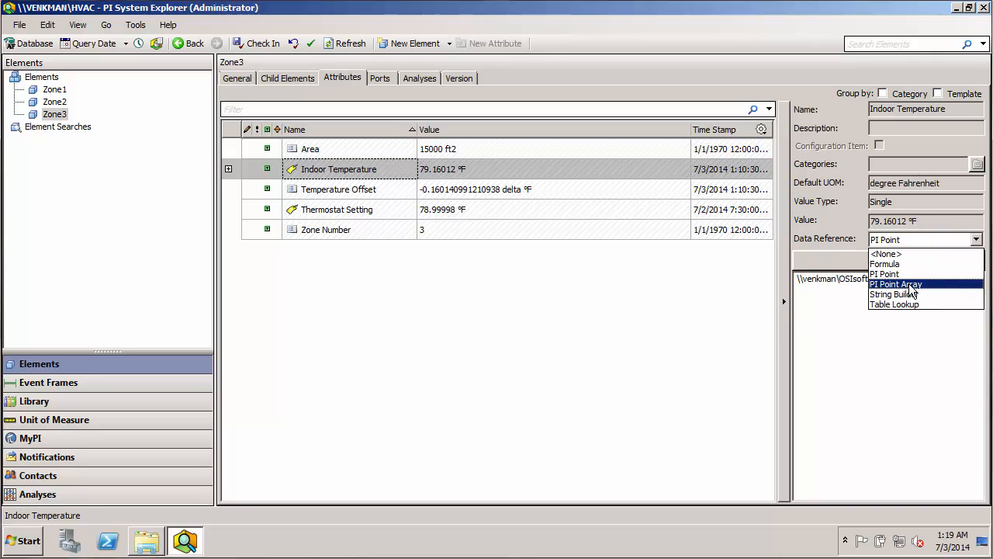
pyautogui.click(884, 274)
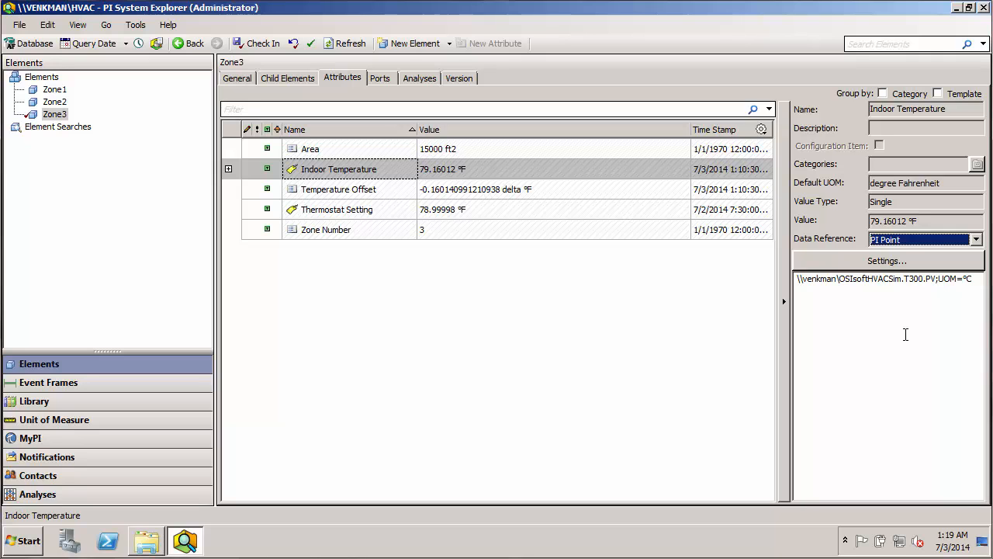
pyautogui.moveTo(499, 317)
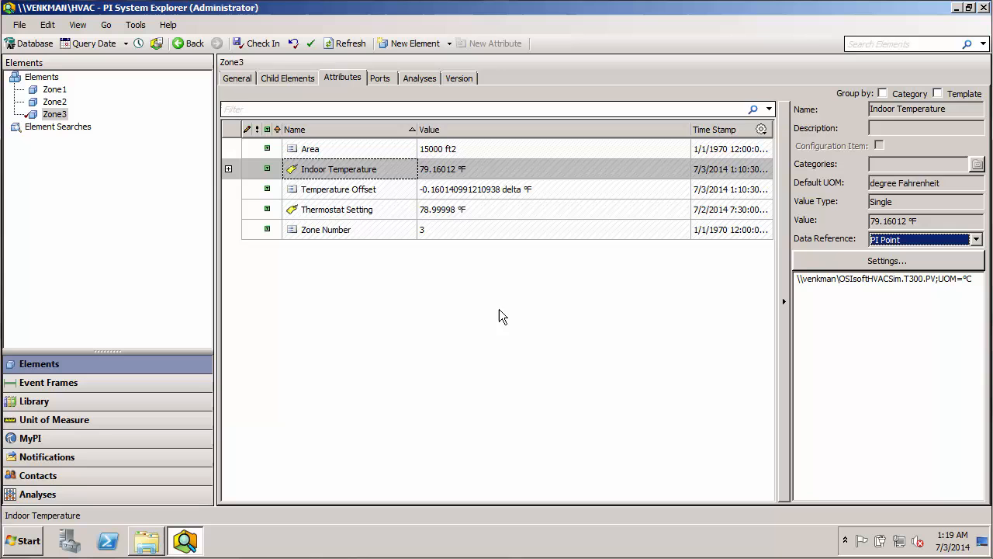
pyautogui.click(34, 401)
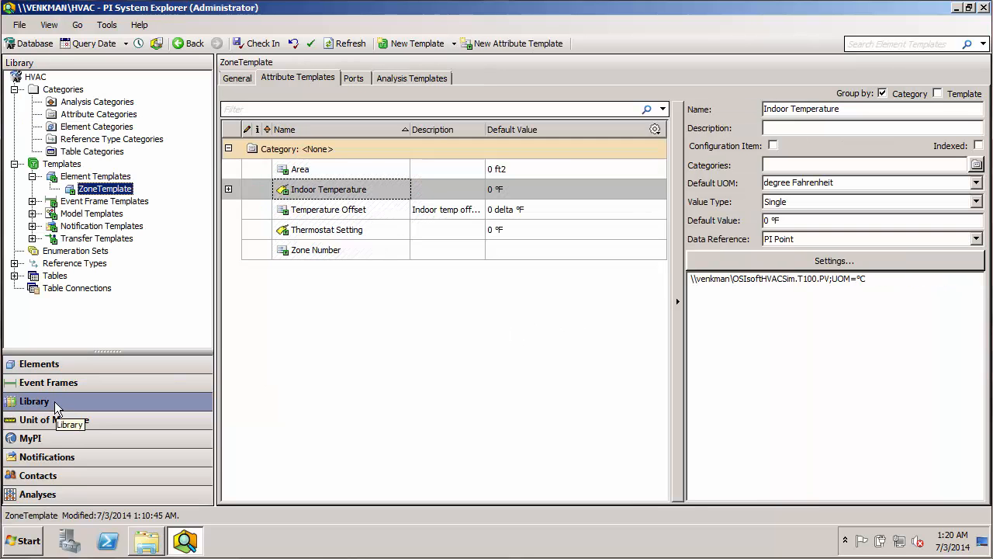
pyautogui.moveTo(298, 220)
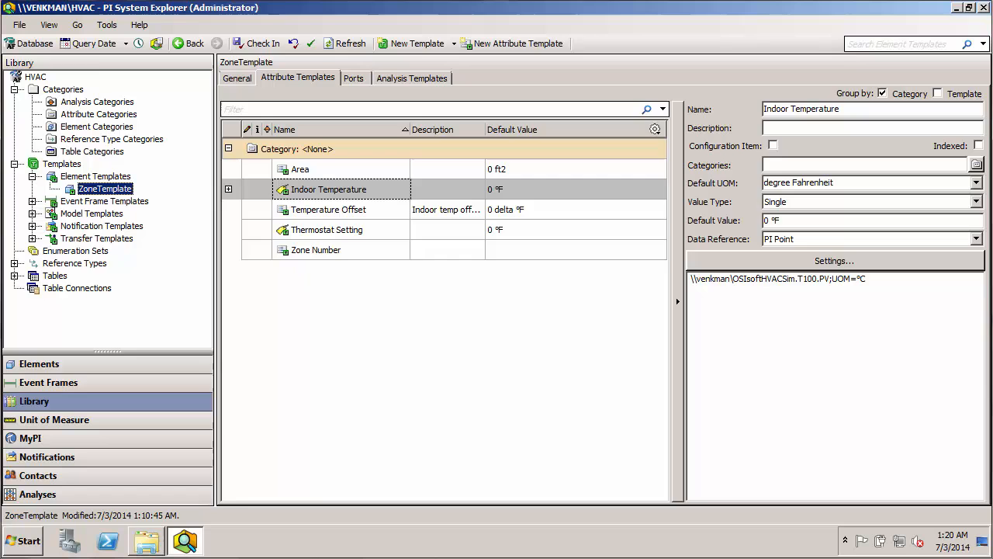
pyautogui.click(39, 364)
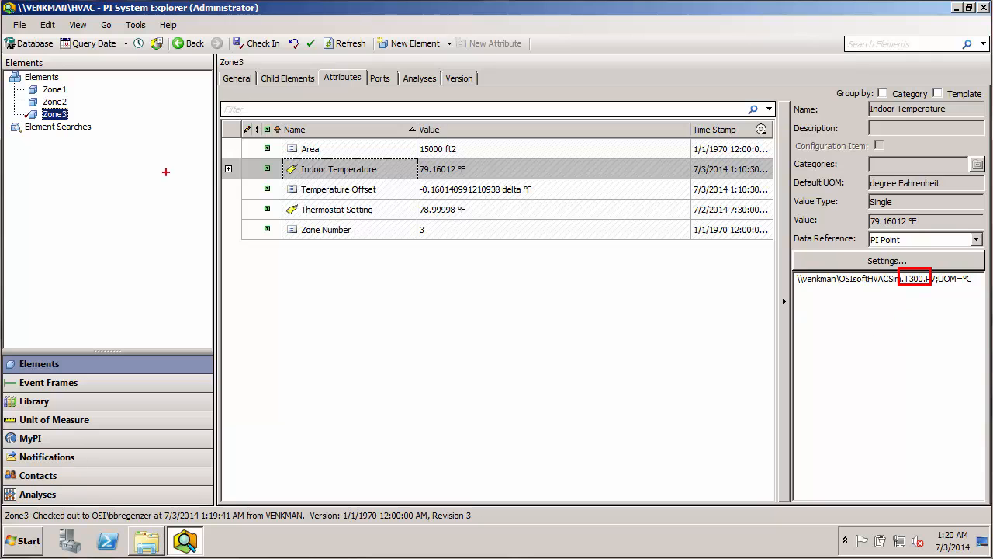
# Select Zone2 to view its Indoor Temperature reading PI point T200 at about 69.8 °F
pyautogui.click(54, 101)
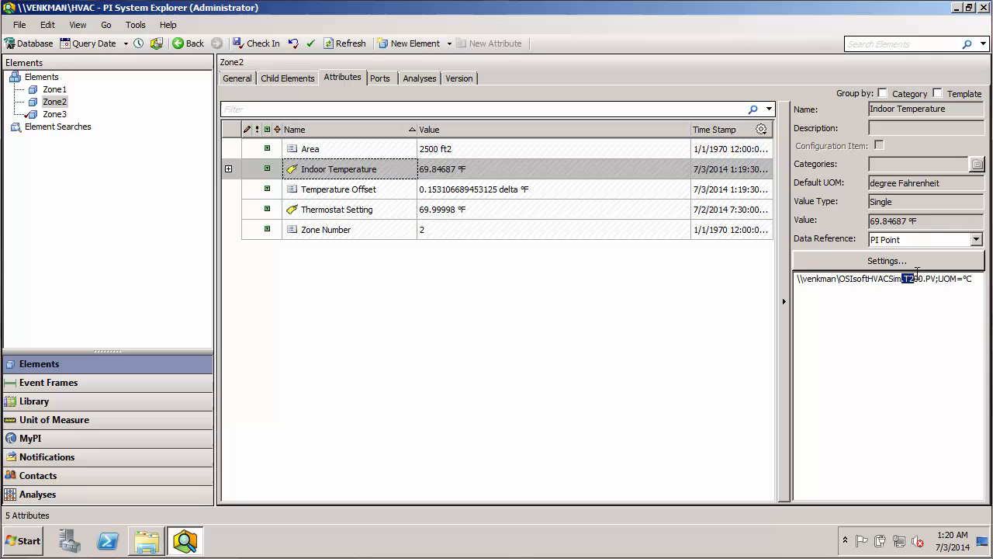
pyautogui.moveTo(55, 101)
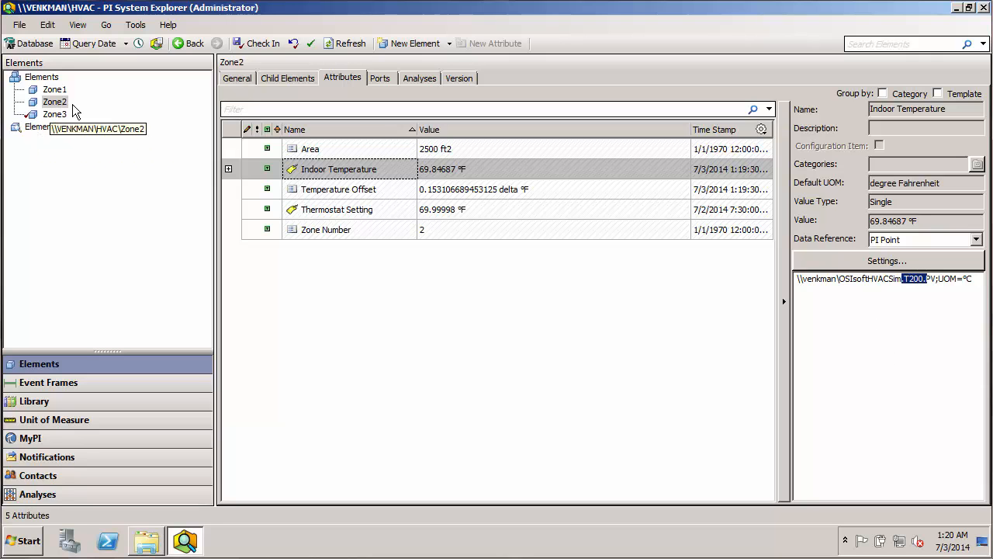